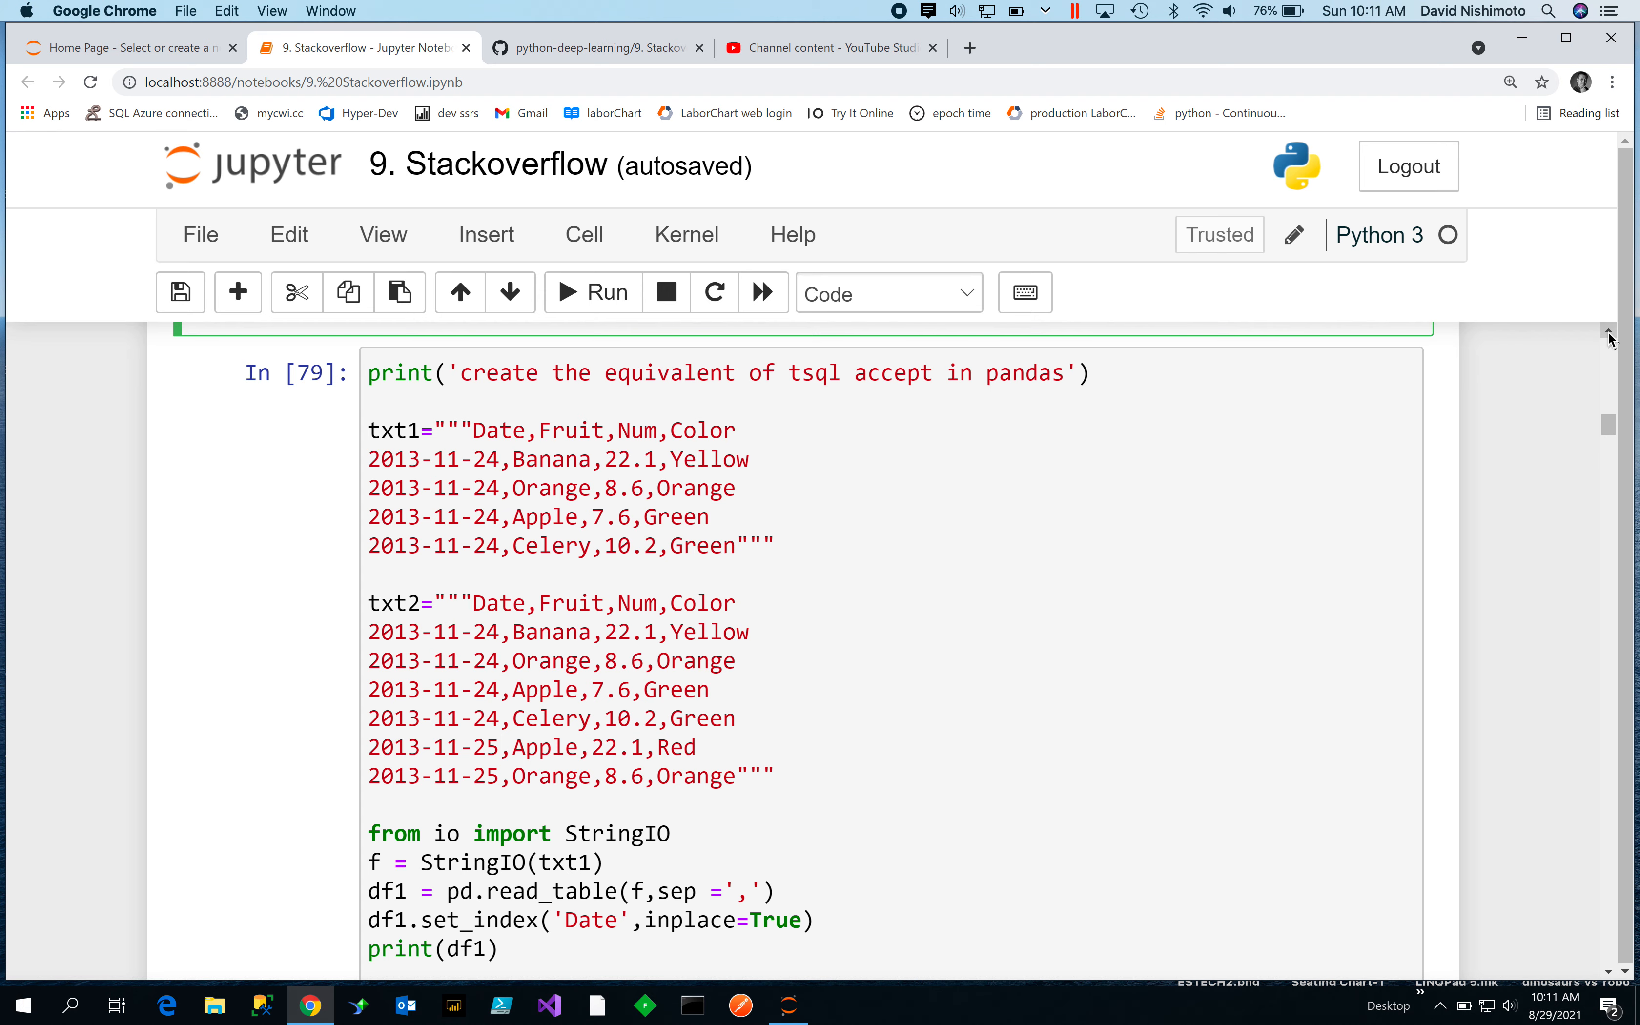
mouse_move(1600, 983)
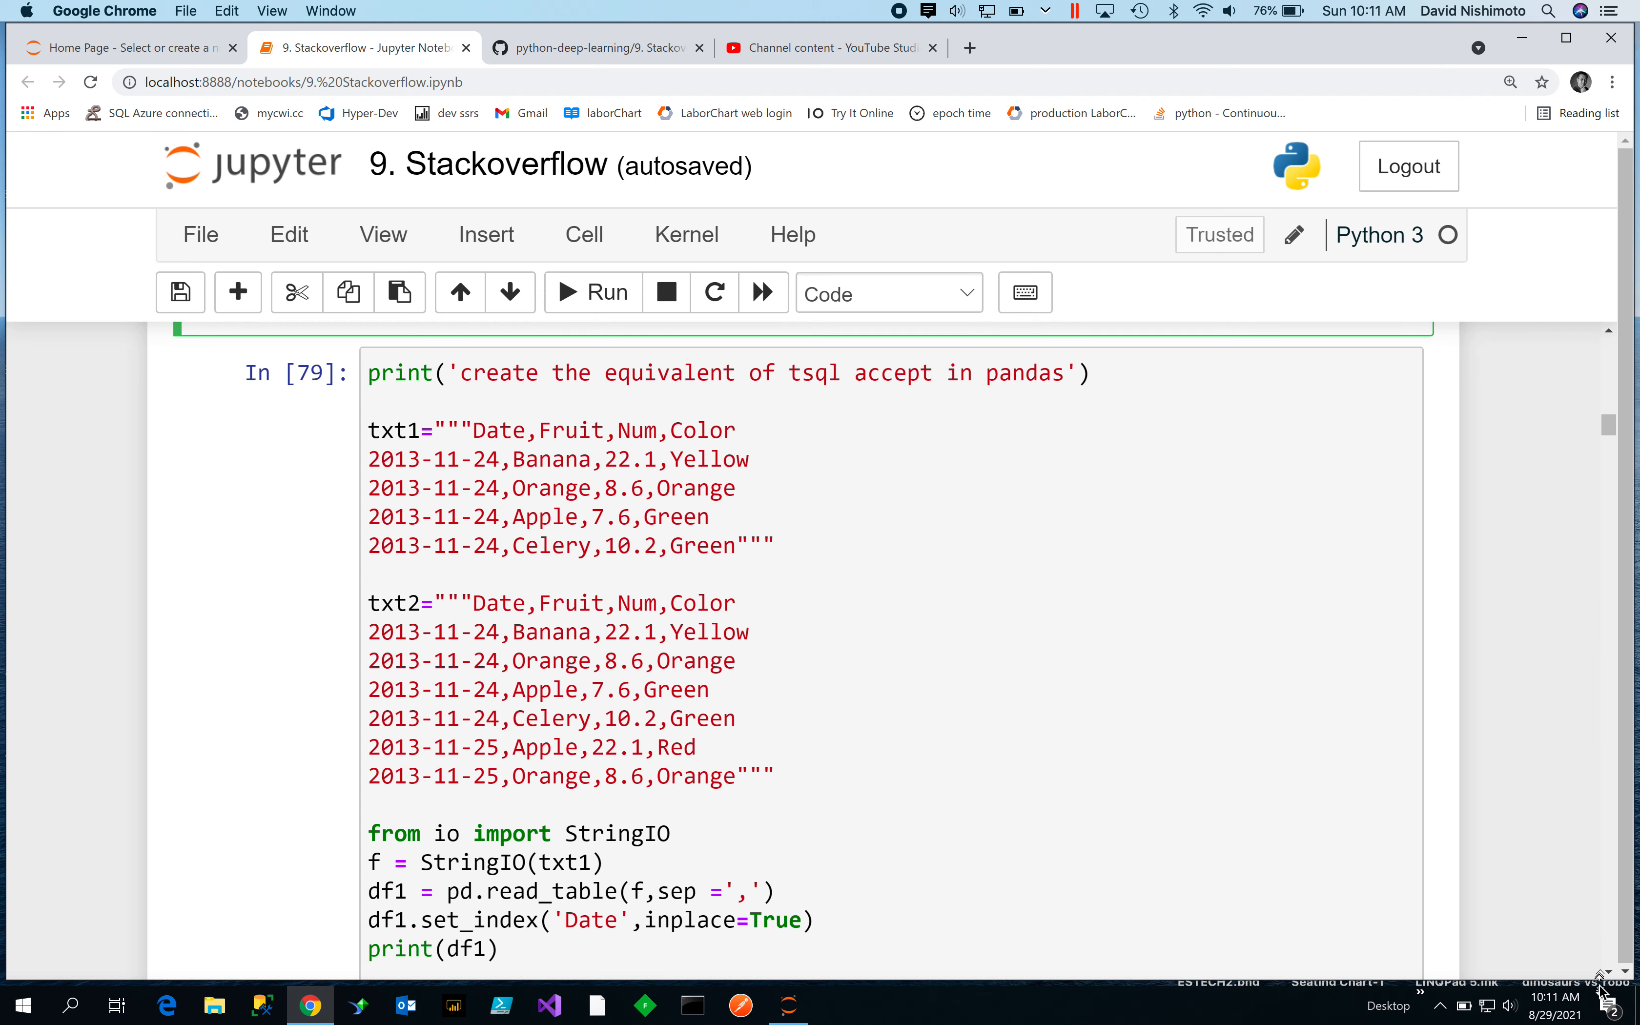
scroll(down, 3)
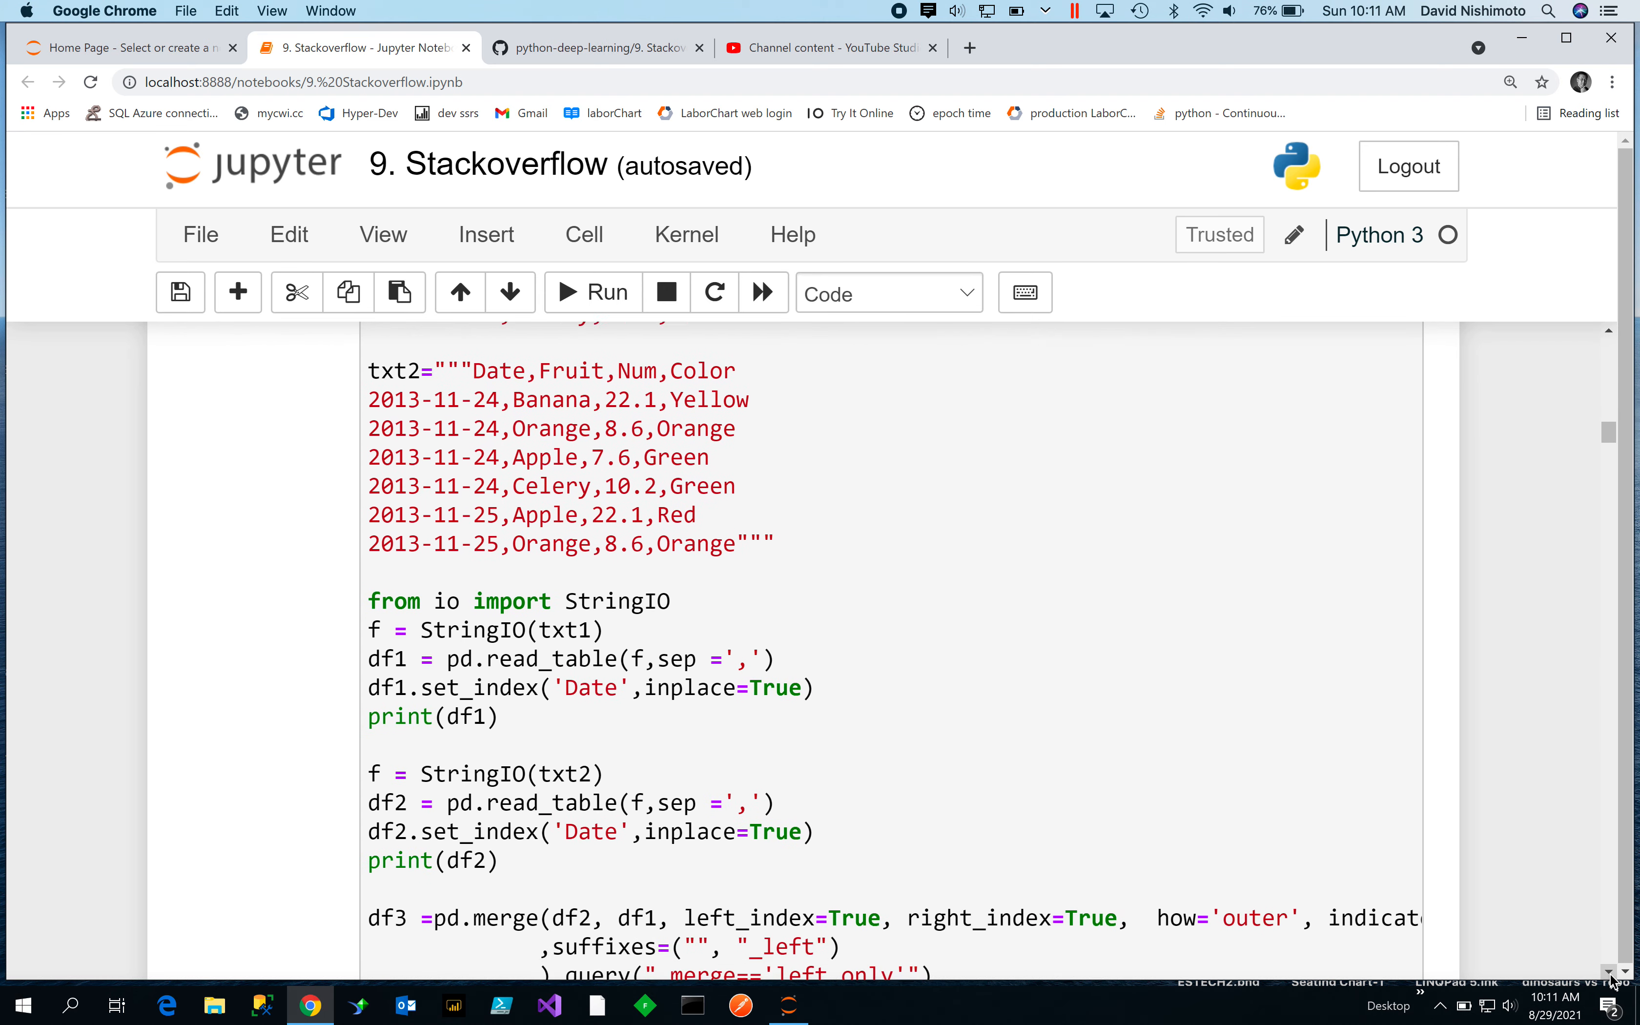
scroll(down, 3)
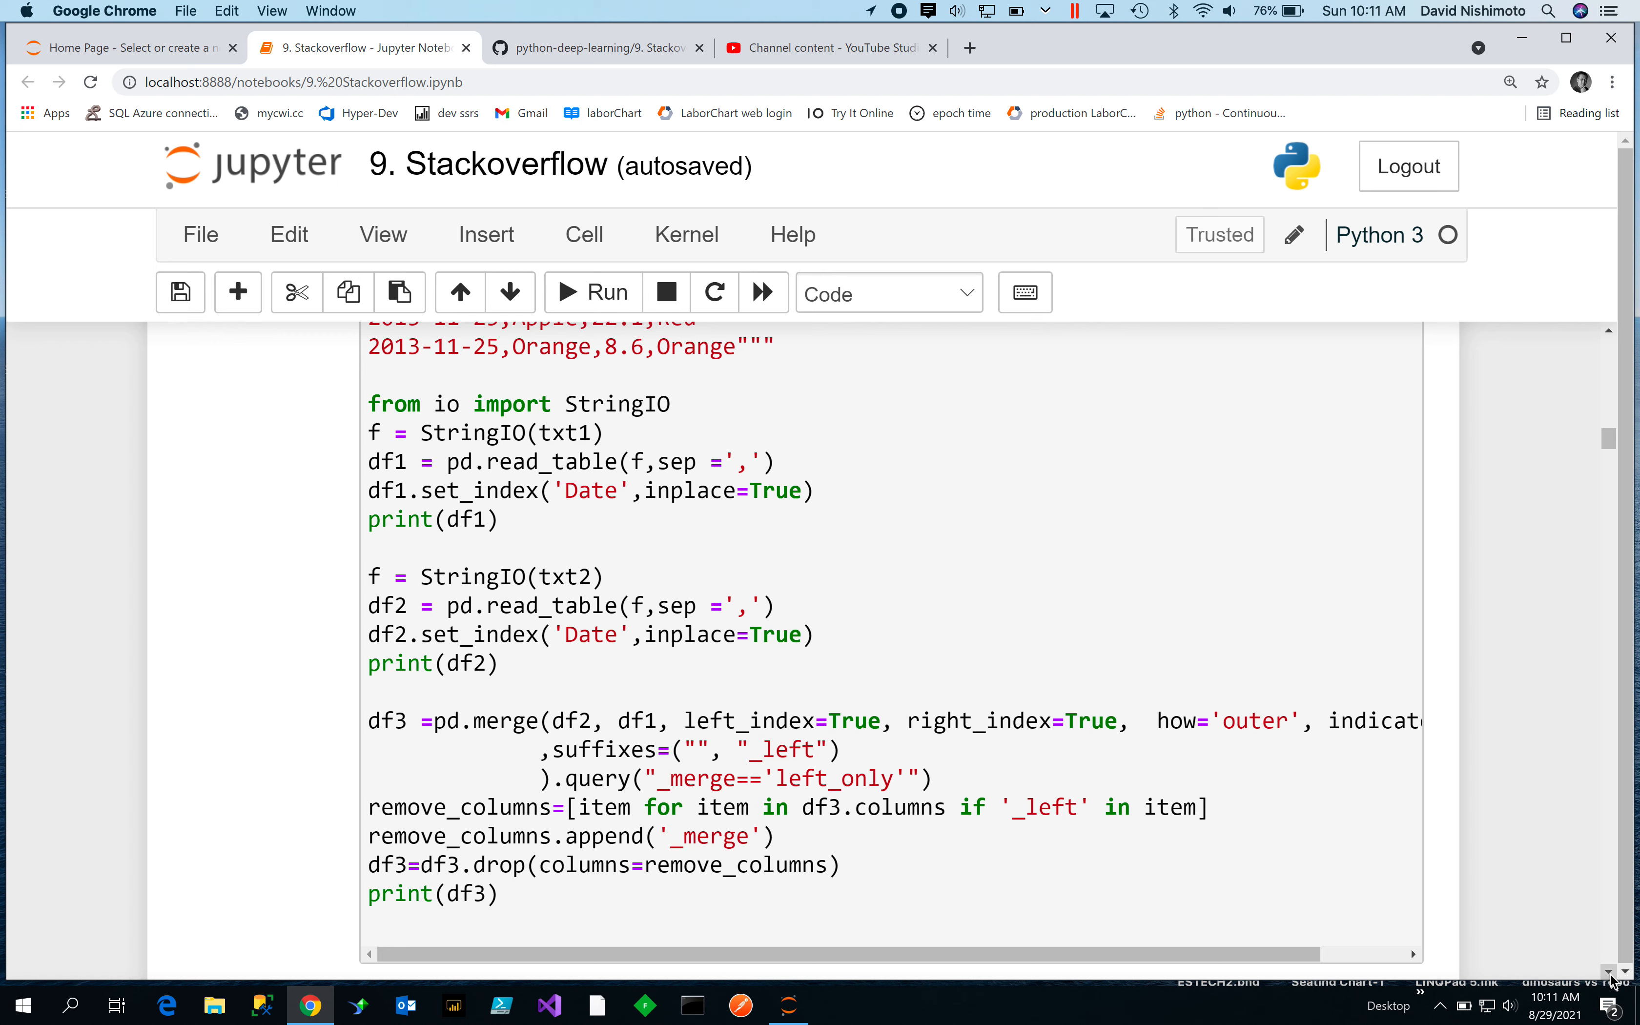
mouse_move(1356, 888)
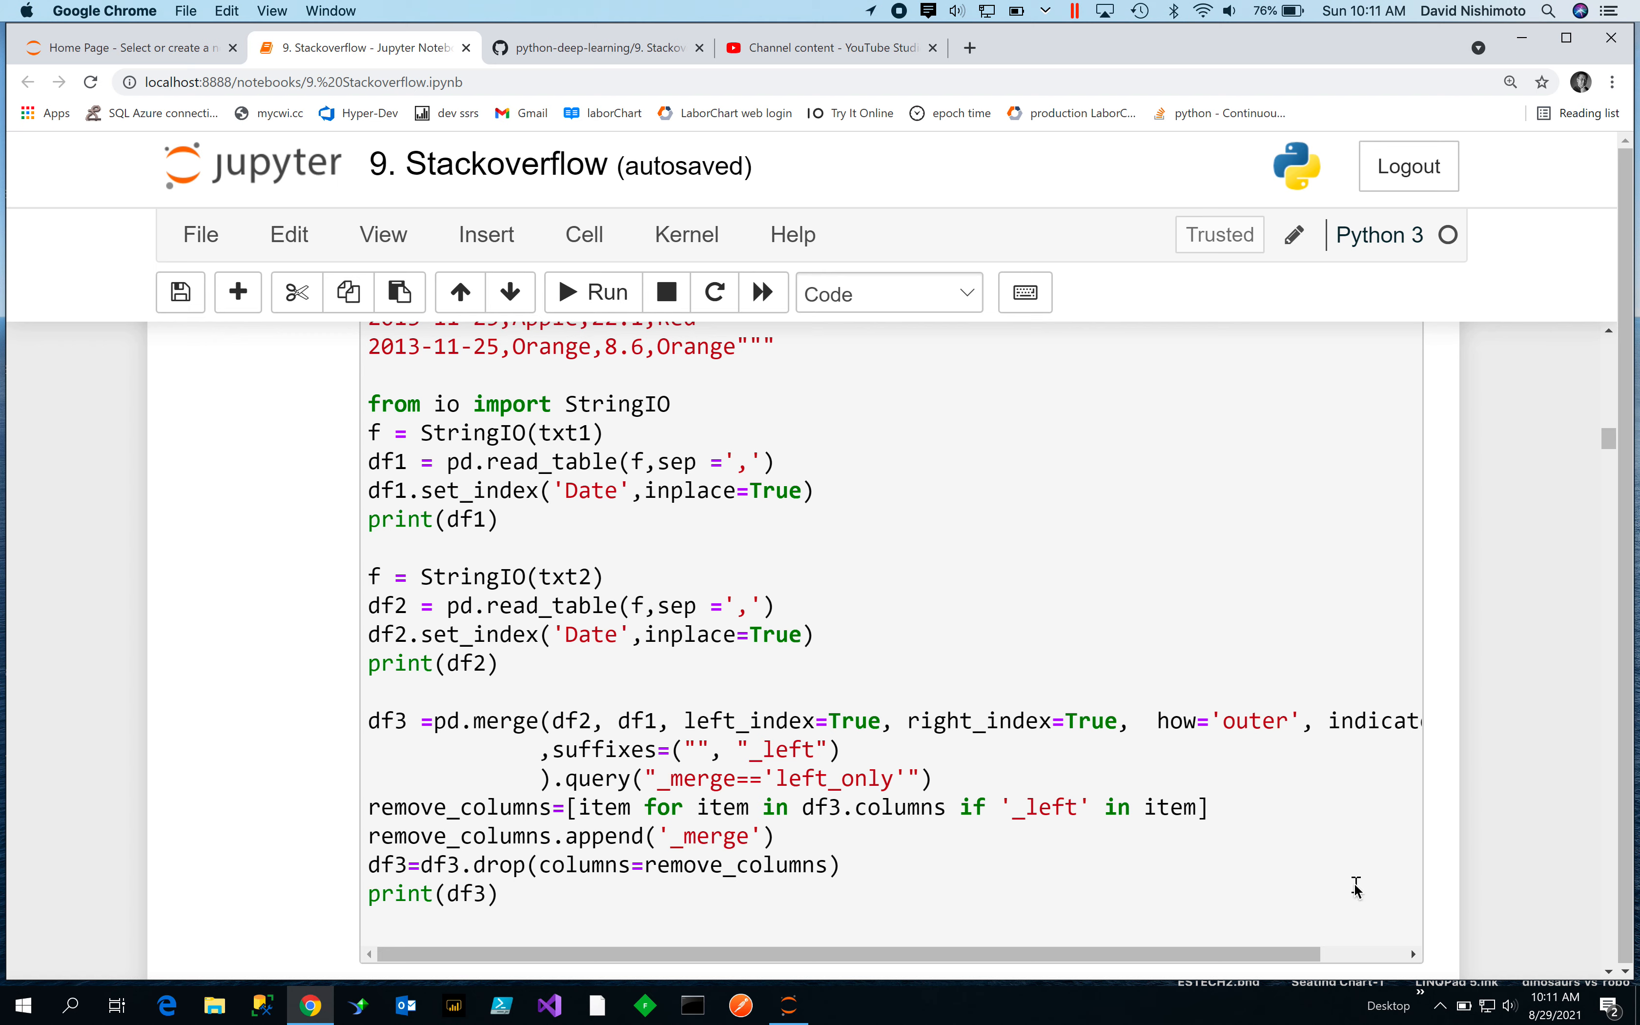
mouse_move(695, 682)
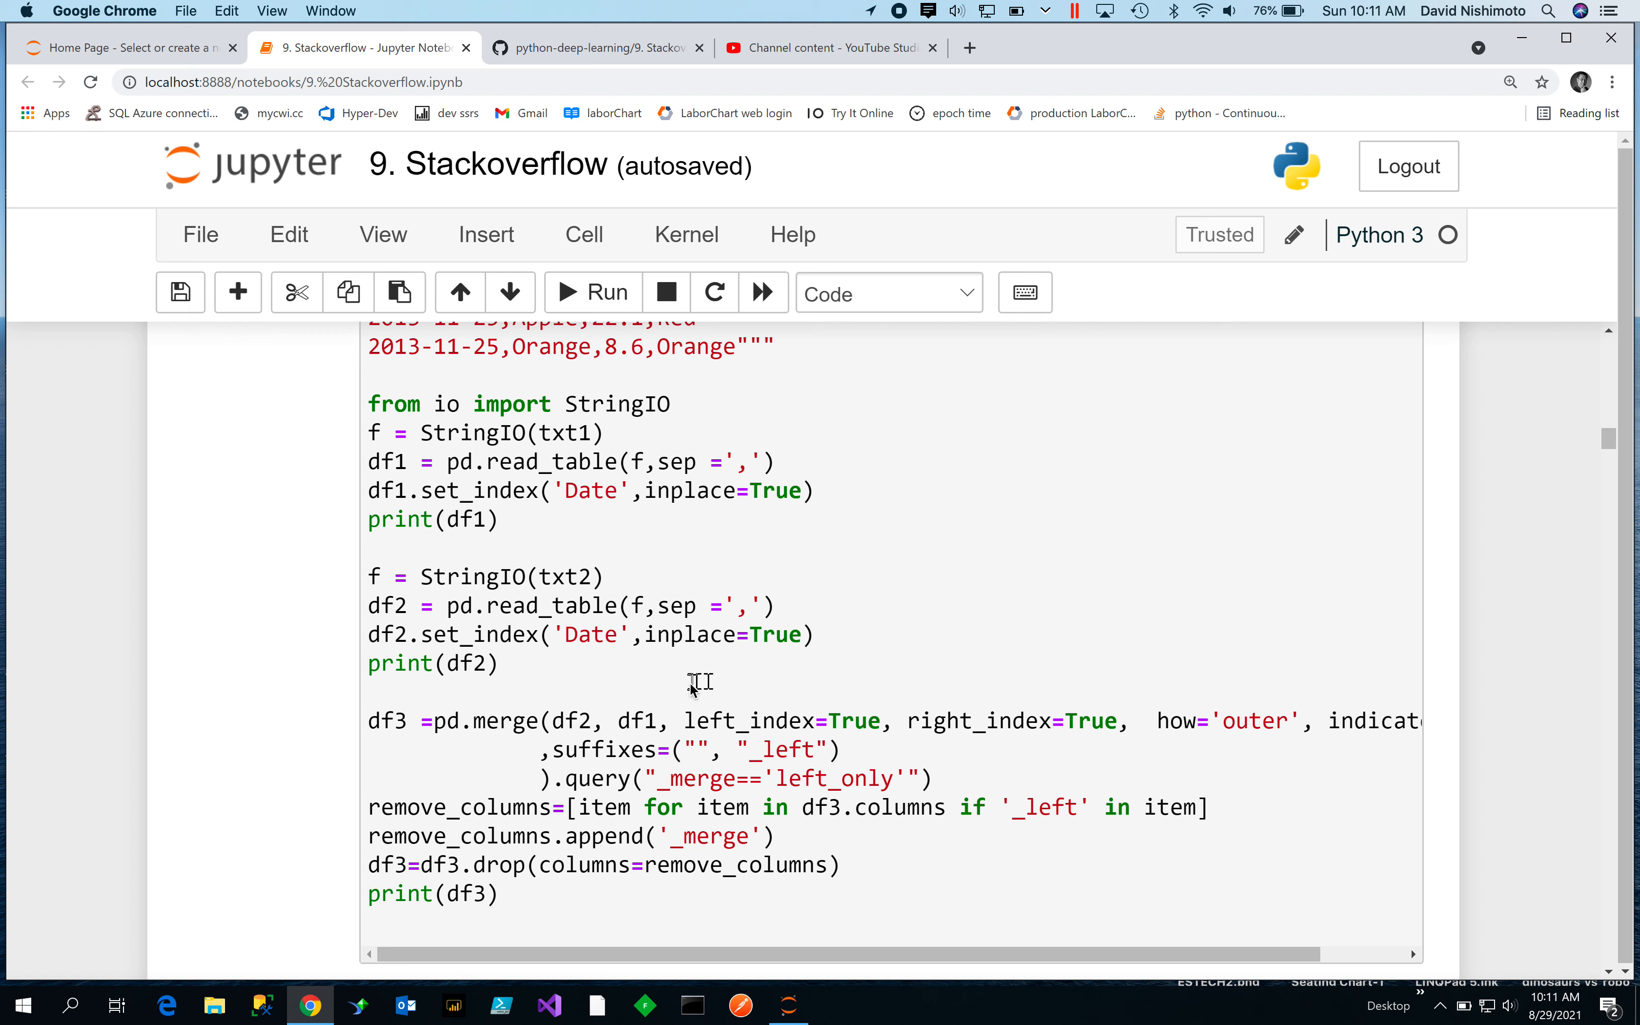
mouse_move(617, 727)
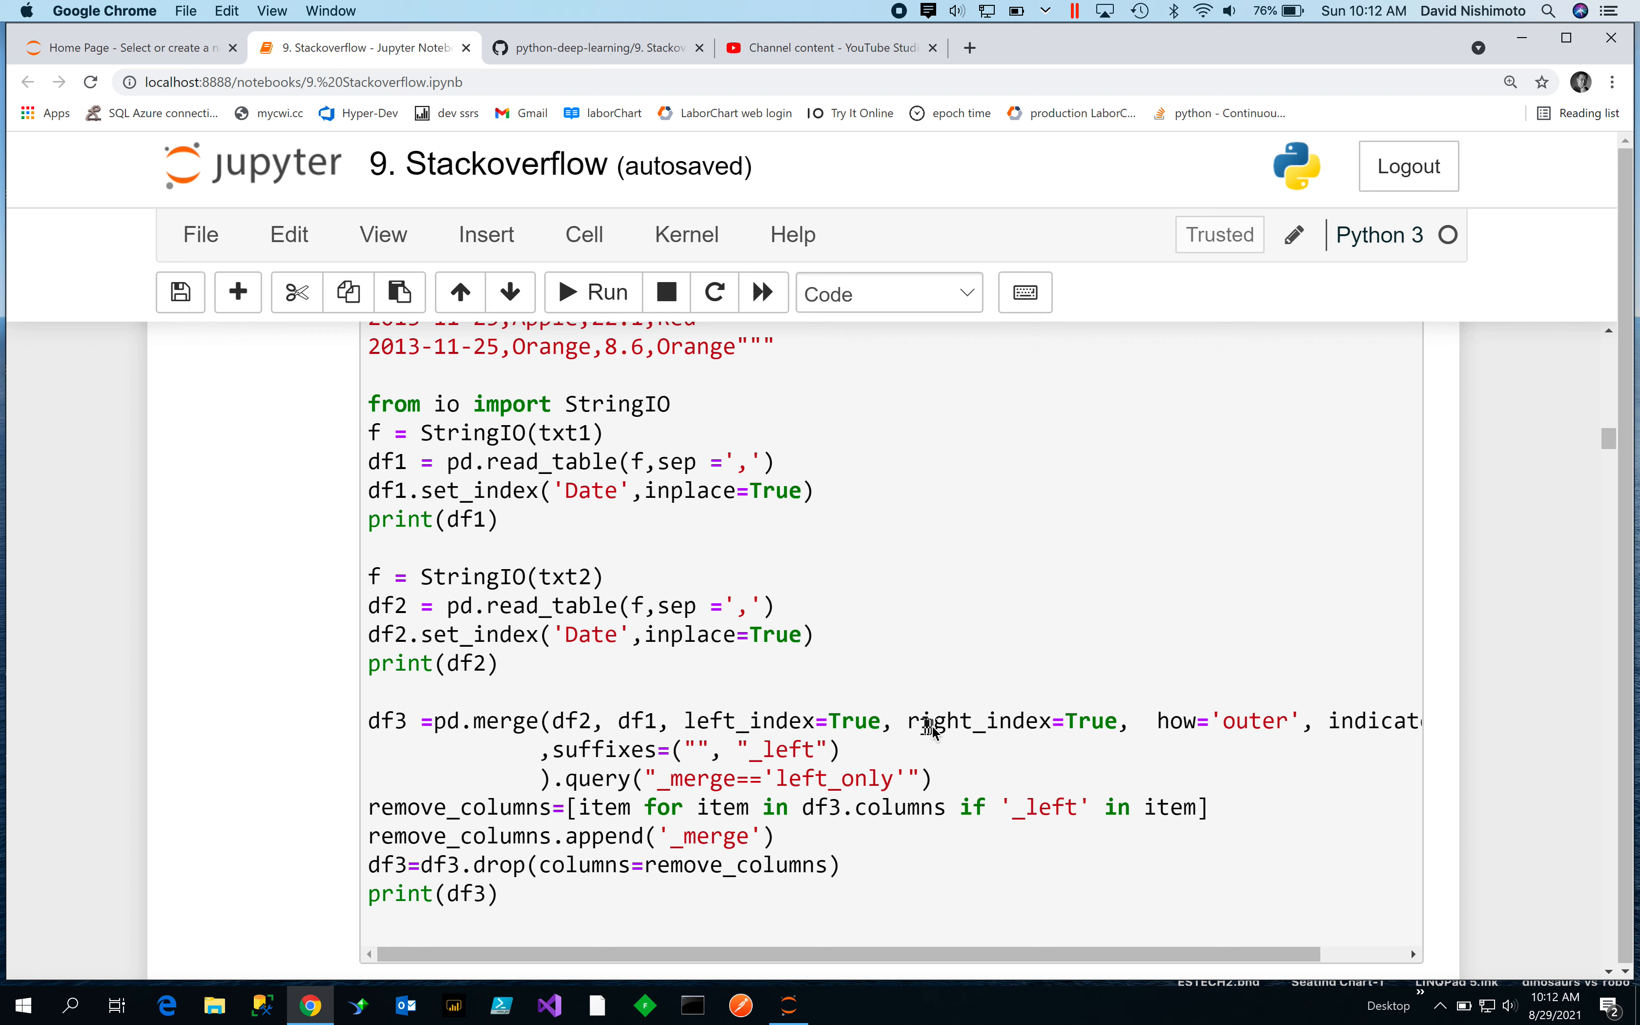
mouse_move(1007, 728)
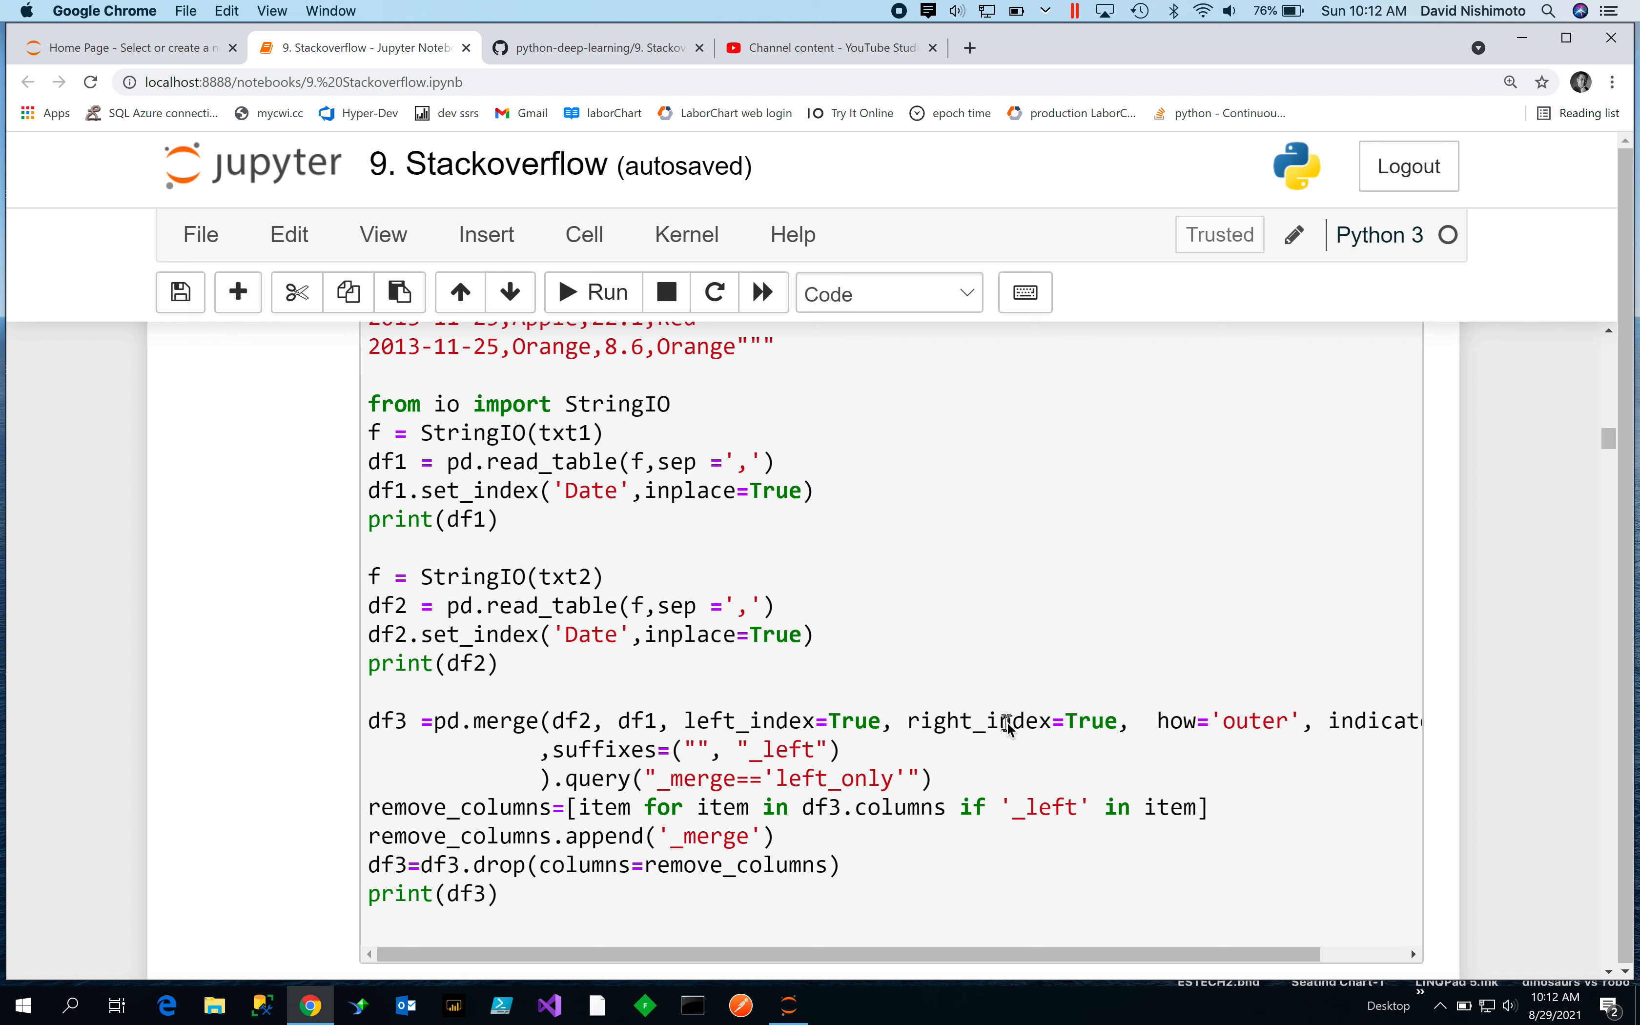
mouse_move(1285, 732)
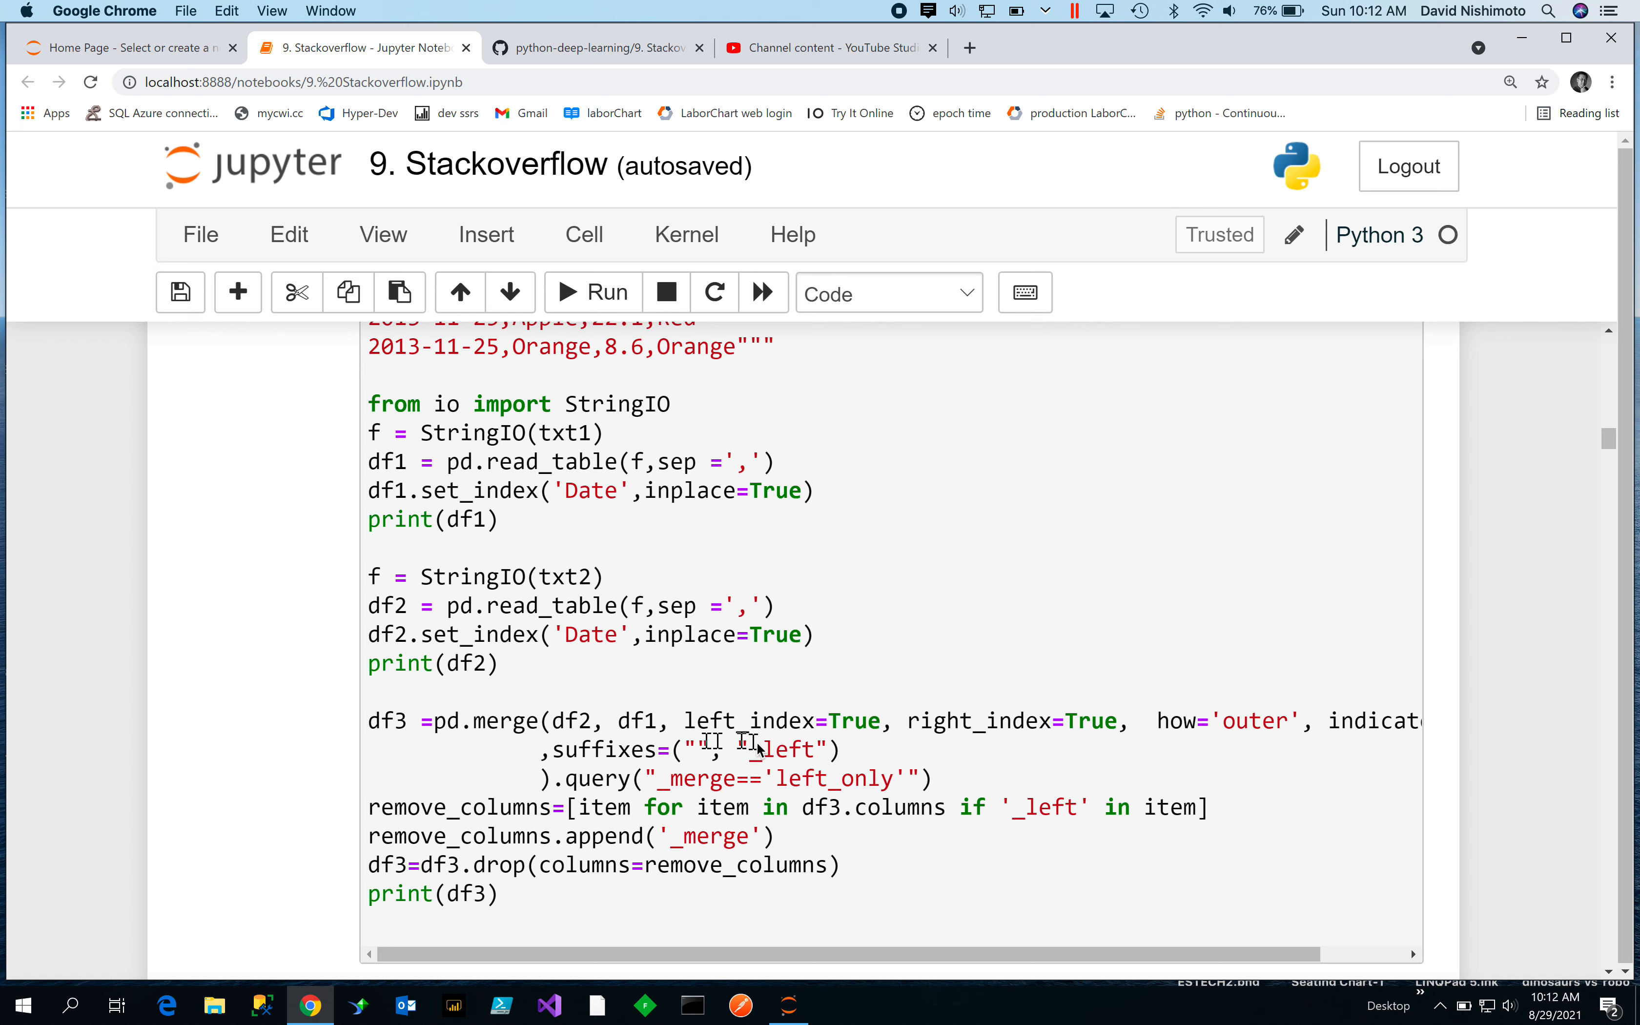
mouse_move(784, 763)
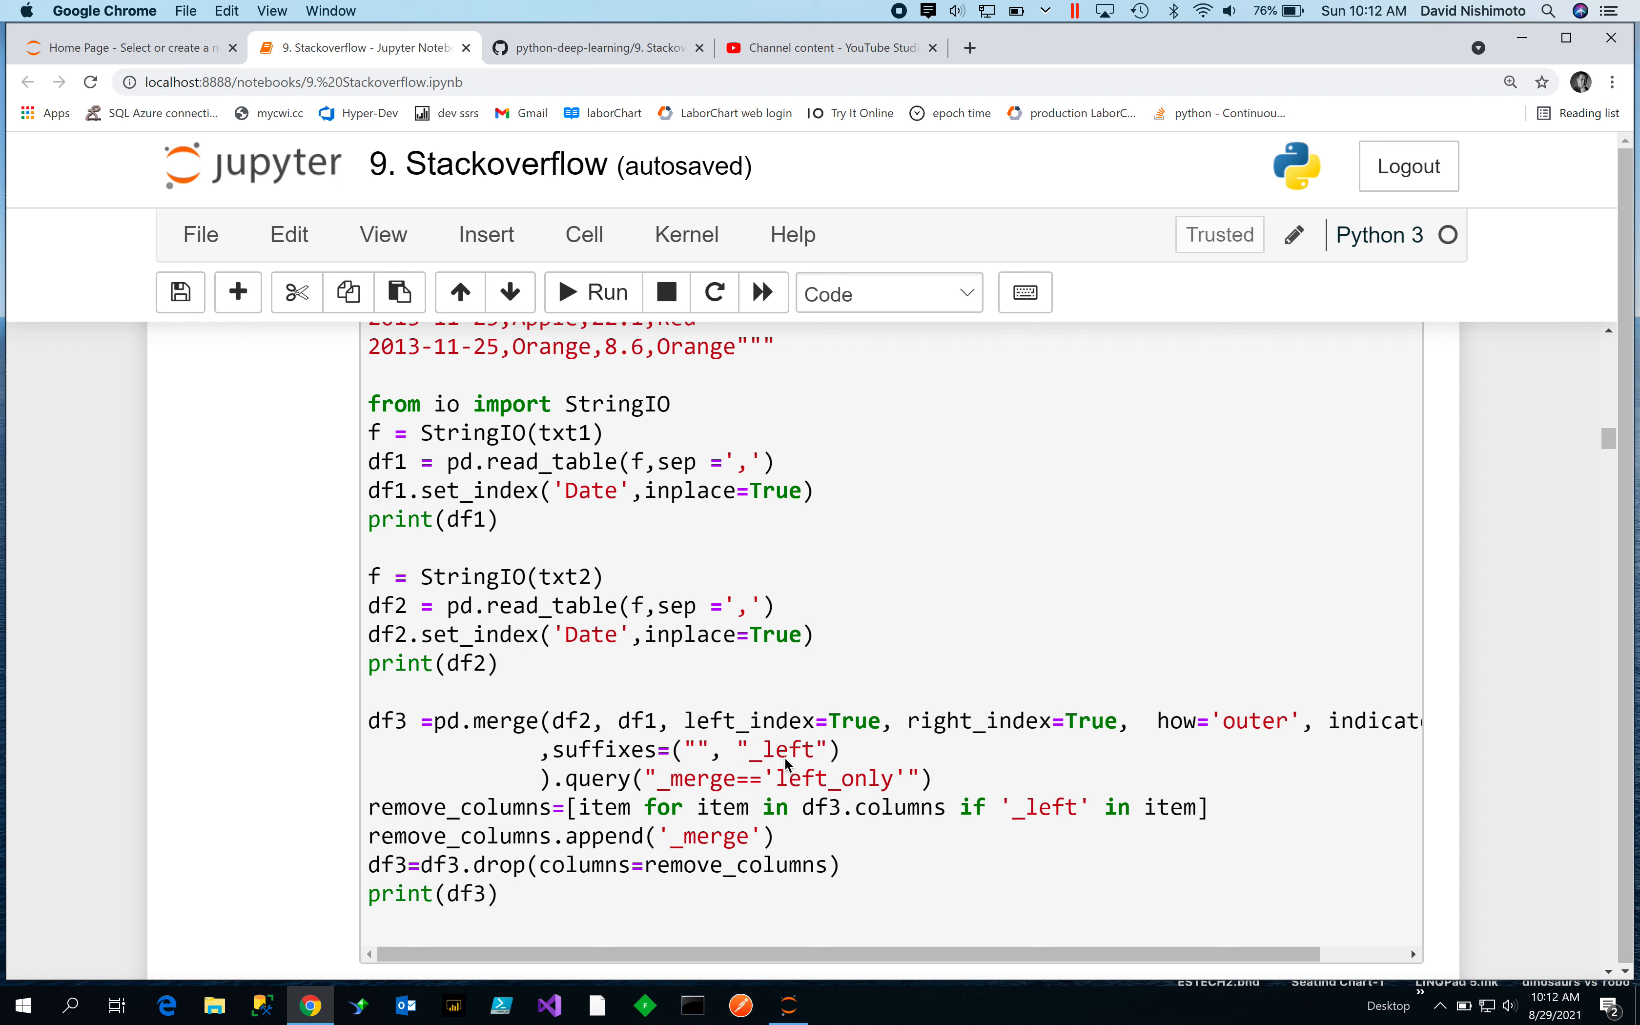
mouse_move(764, 758)
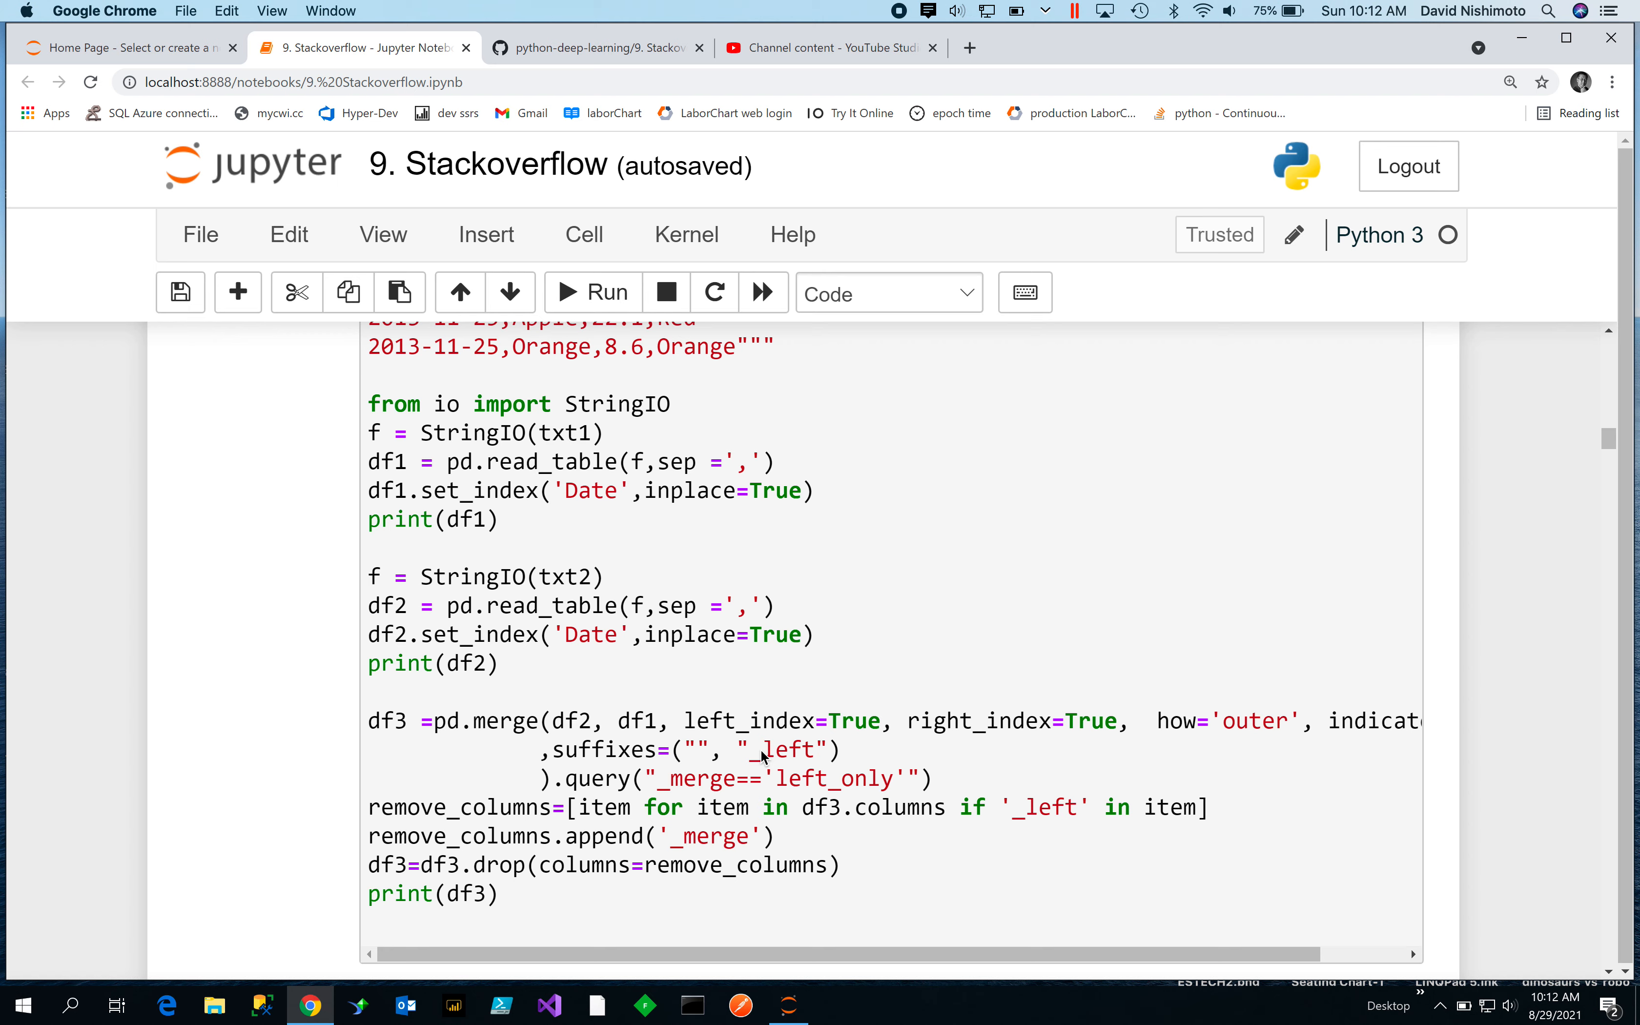
mouse_move(778, 764)
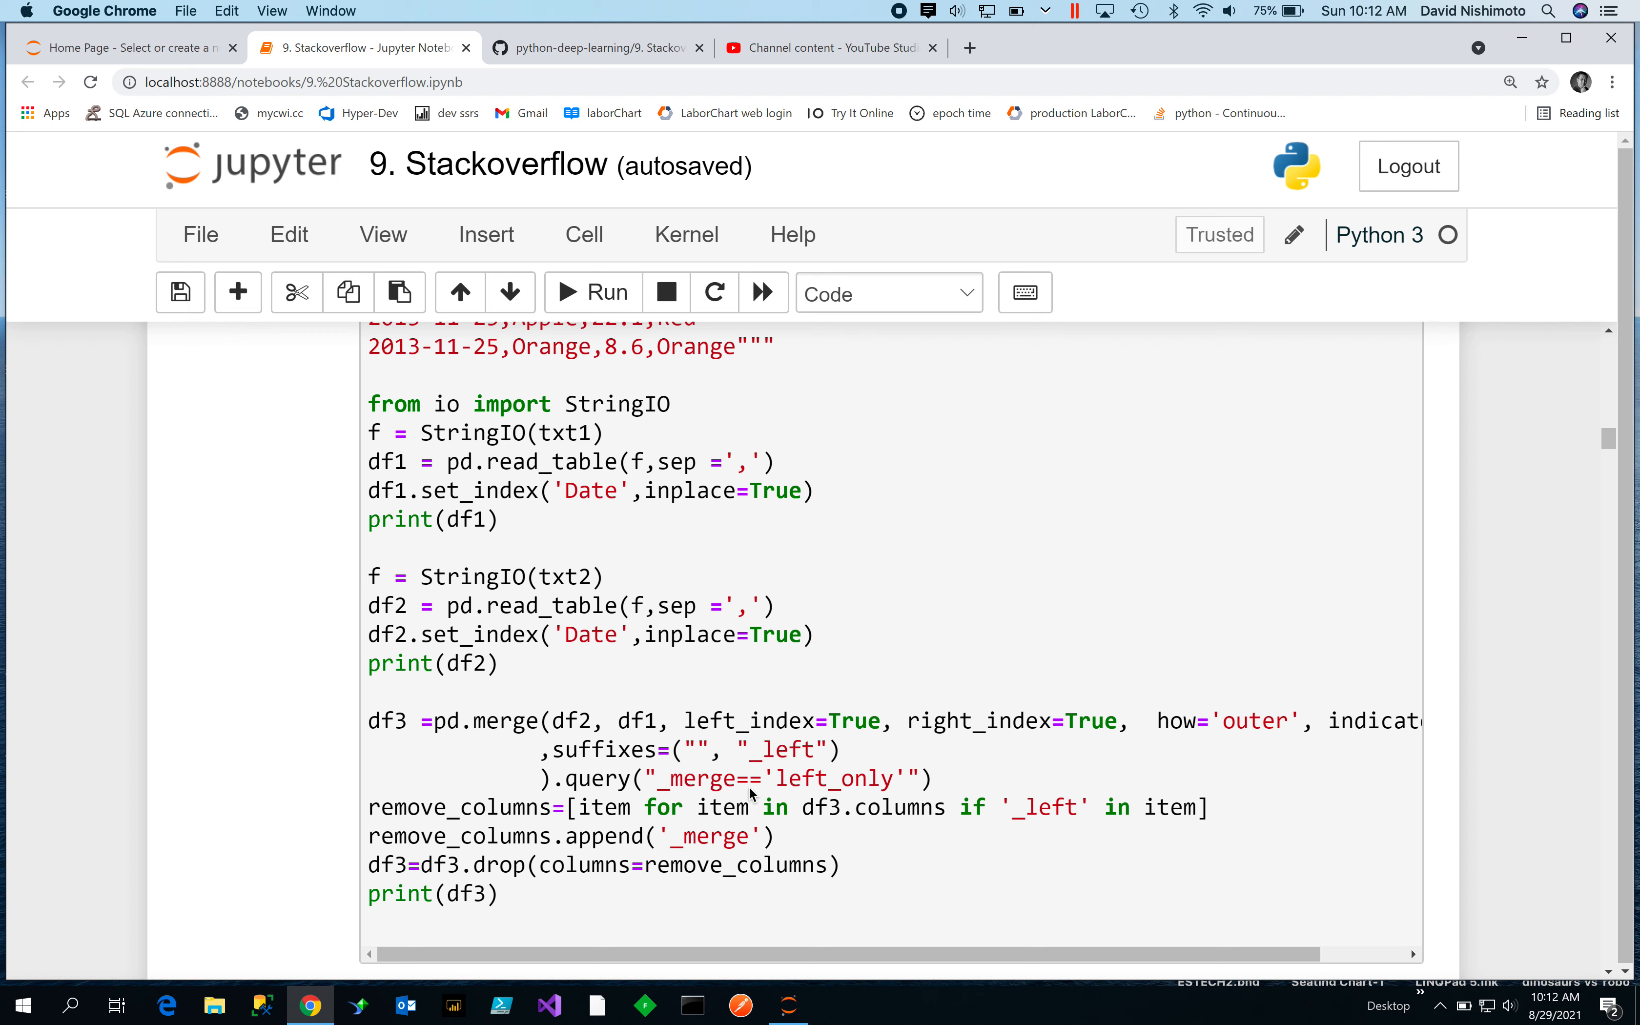
mouse_move(836, 787)
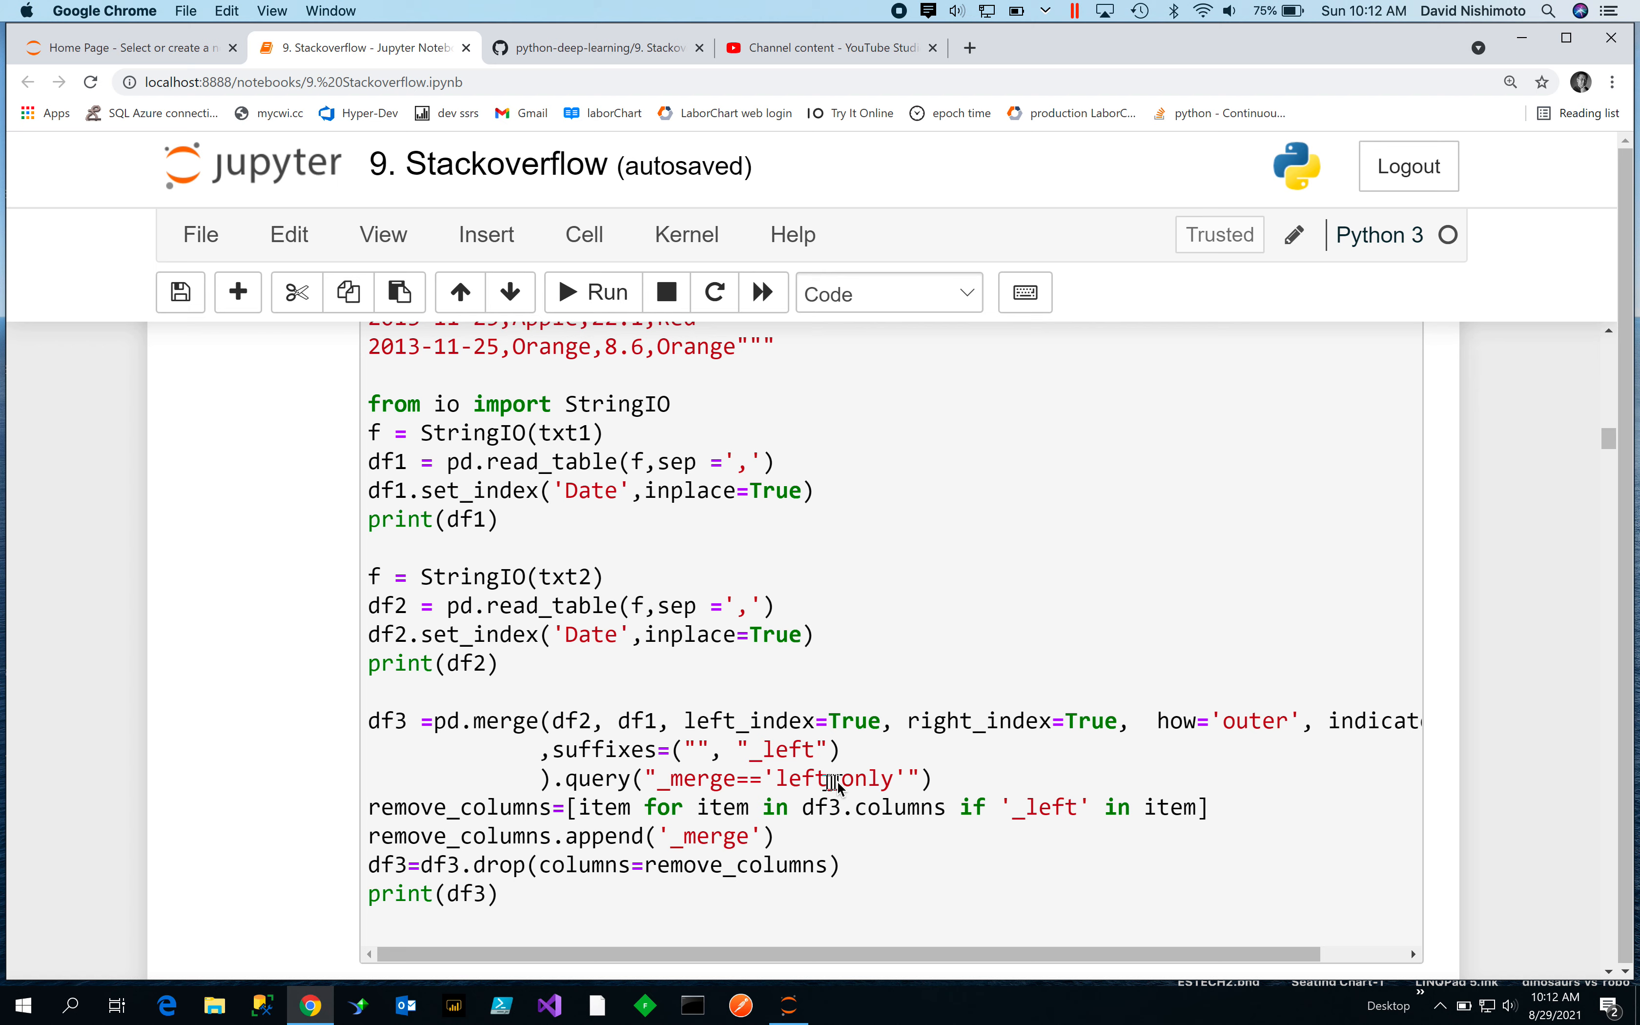
mouse_move(902, 778)
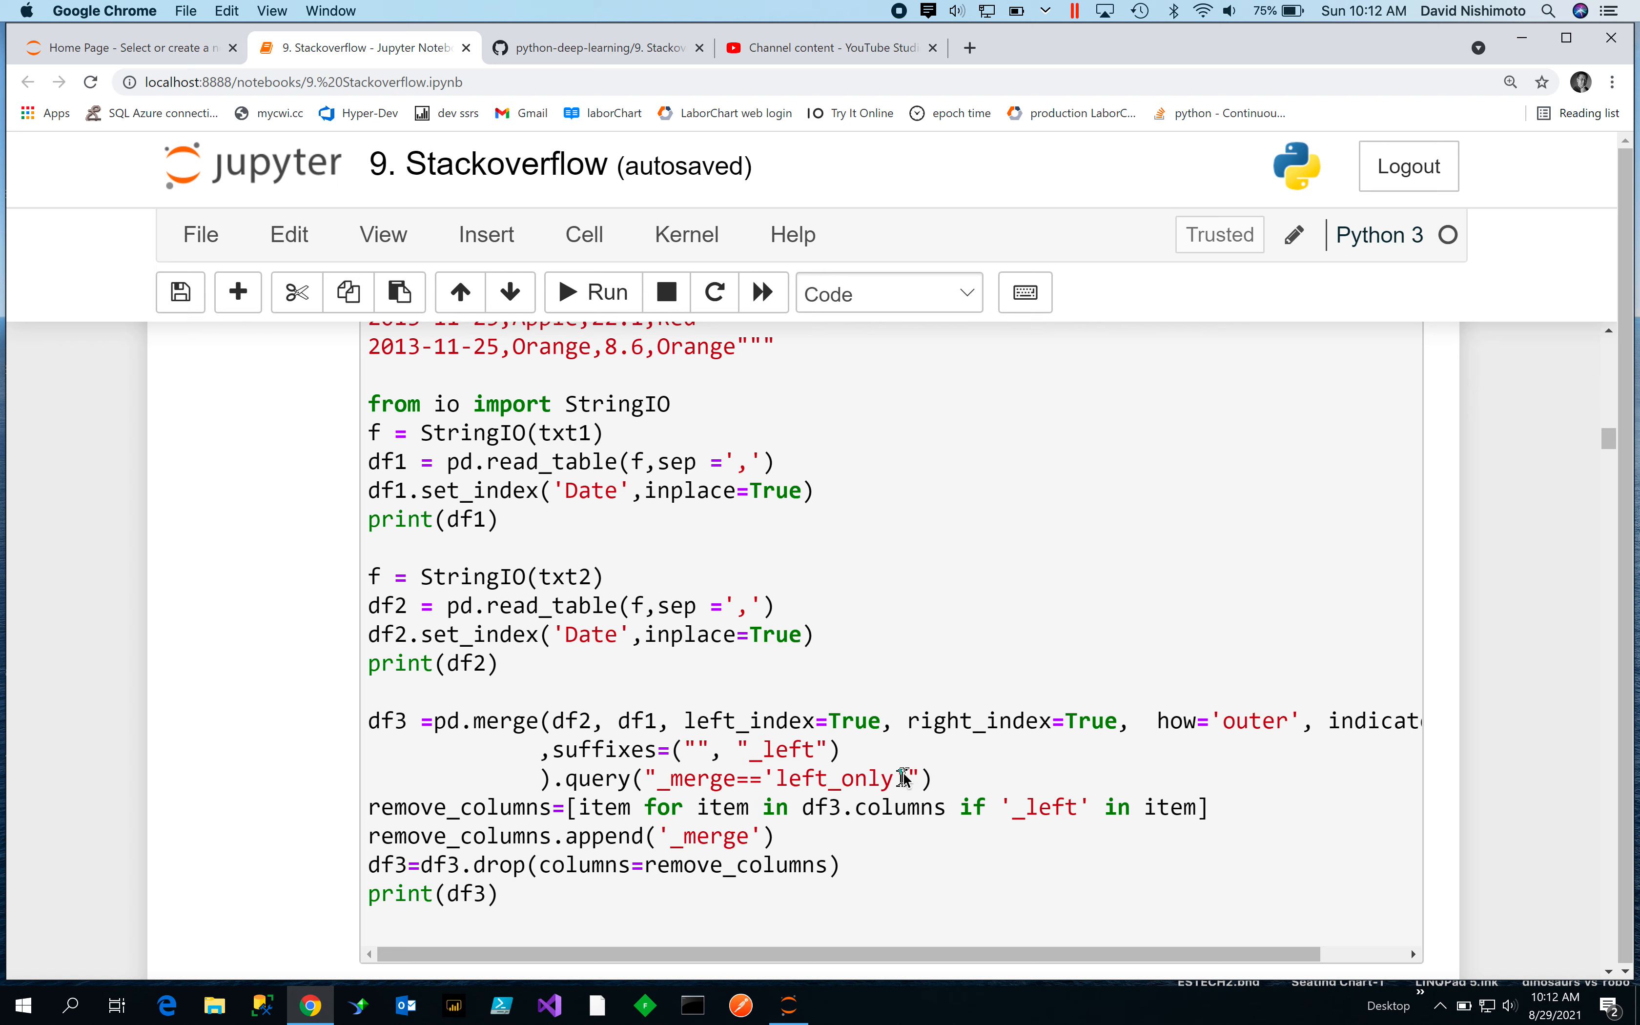
mouse_move(712, 787)
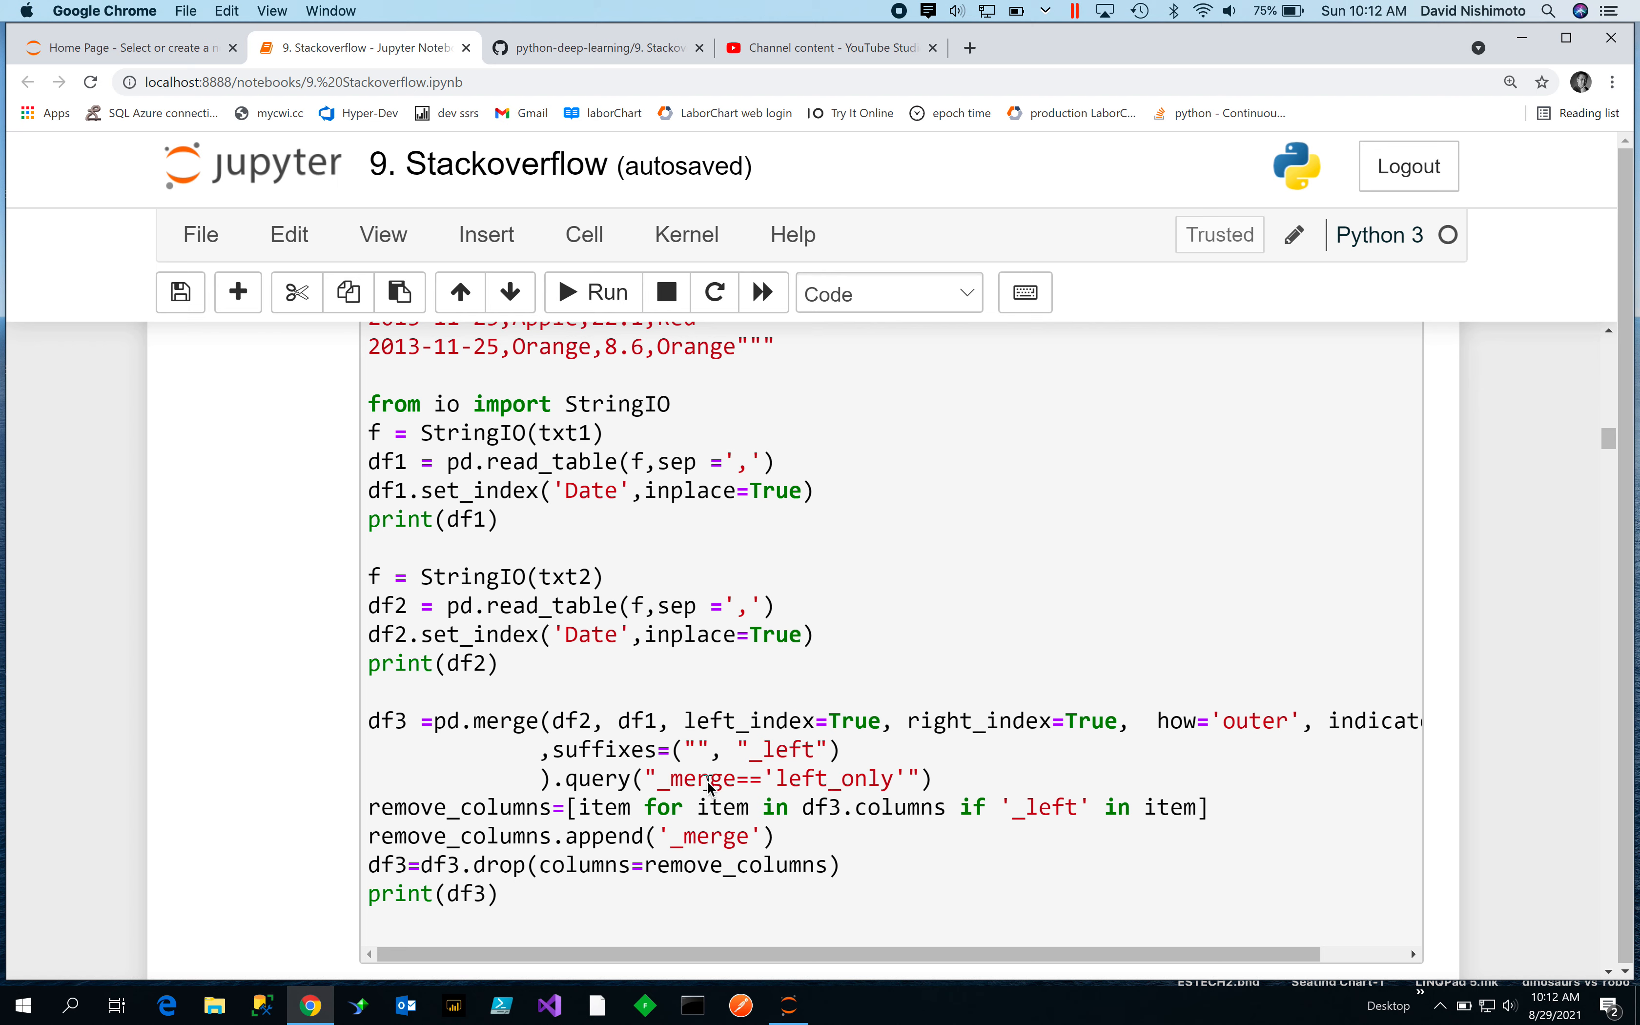
mouse_move(982, 815)
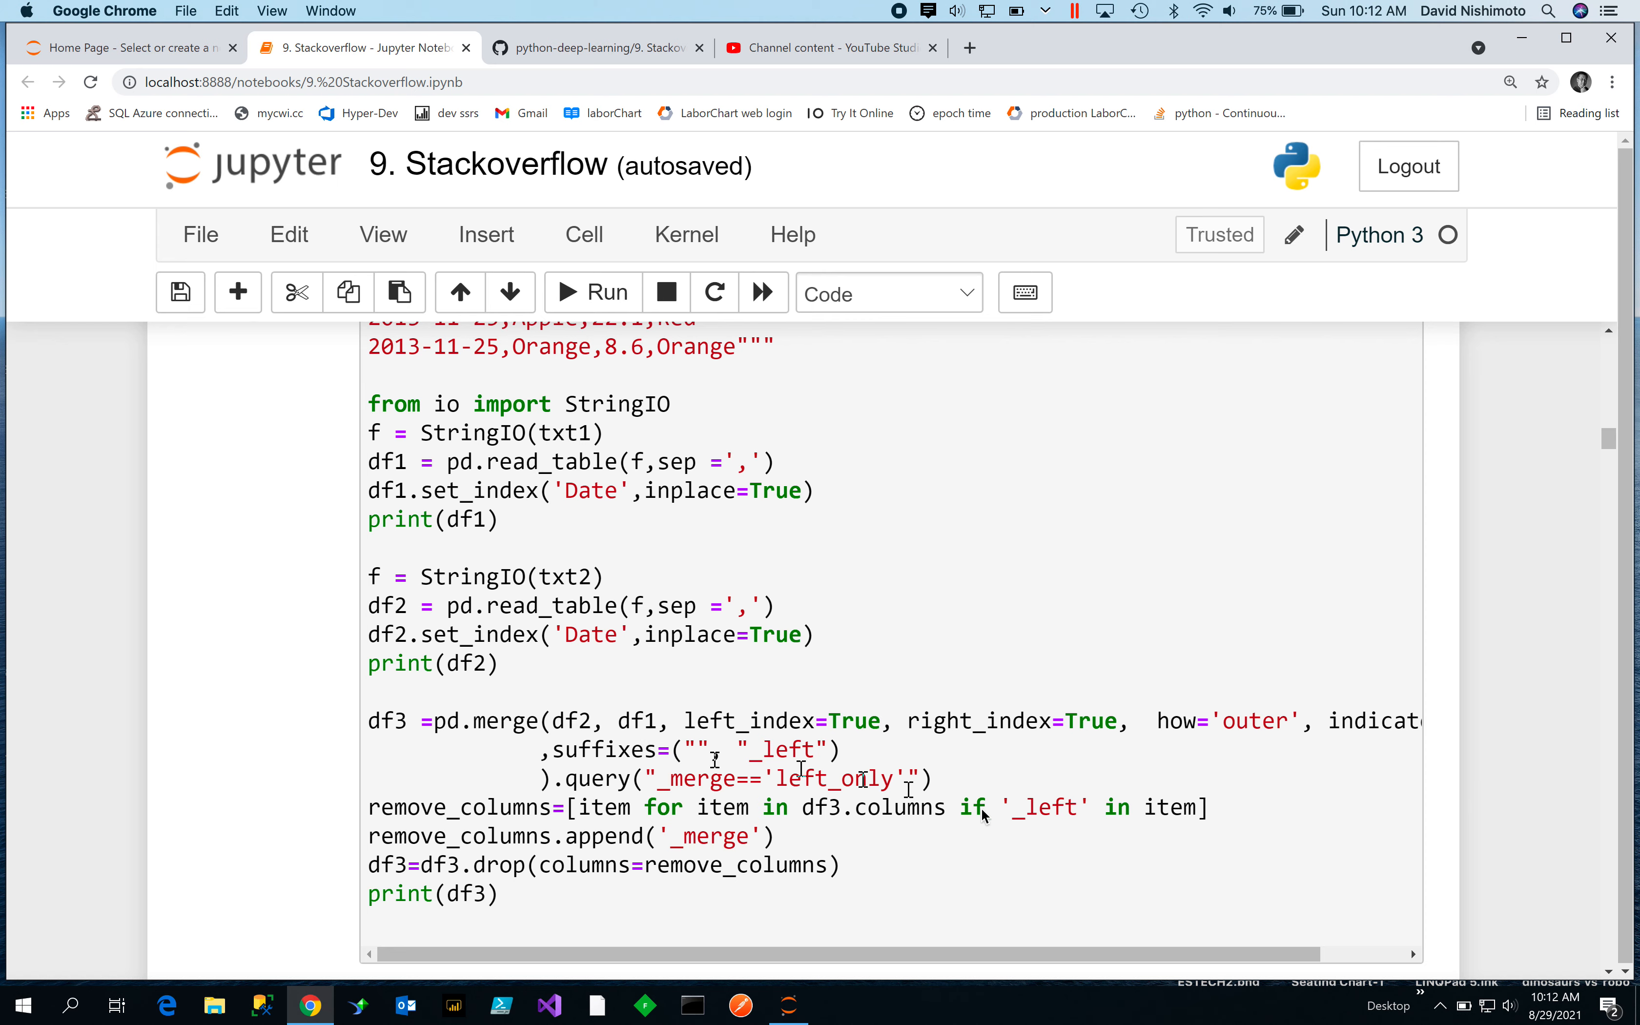
mouse_move(983, 817)
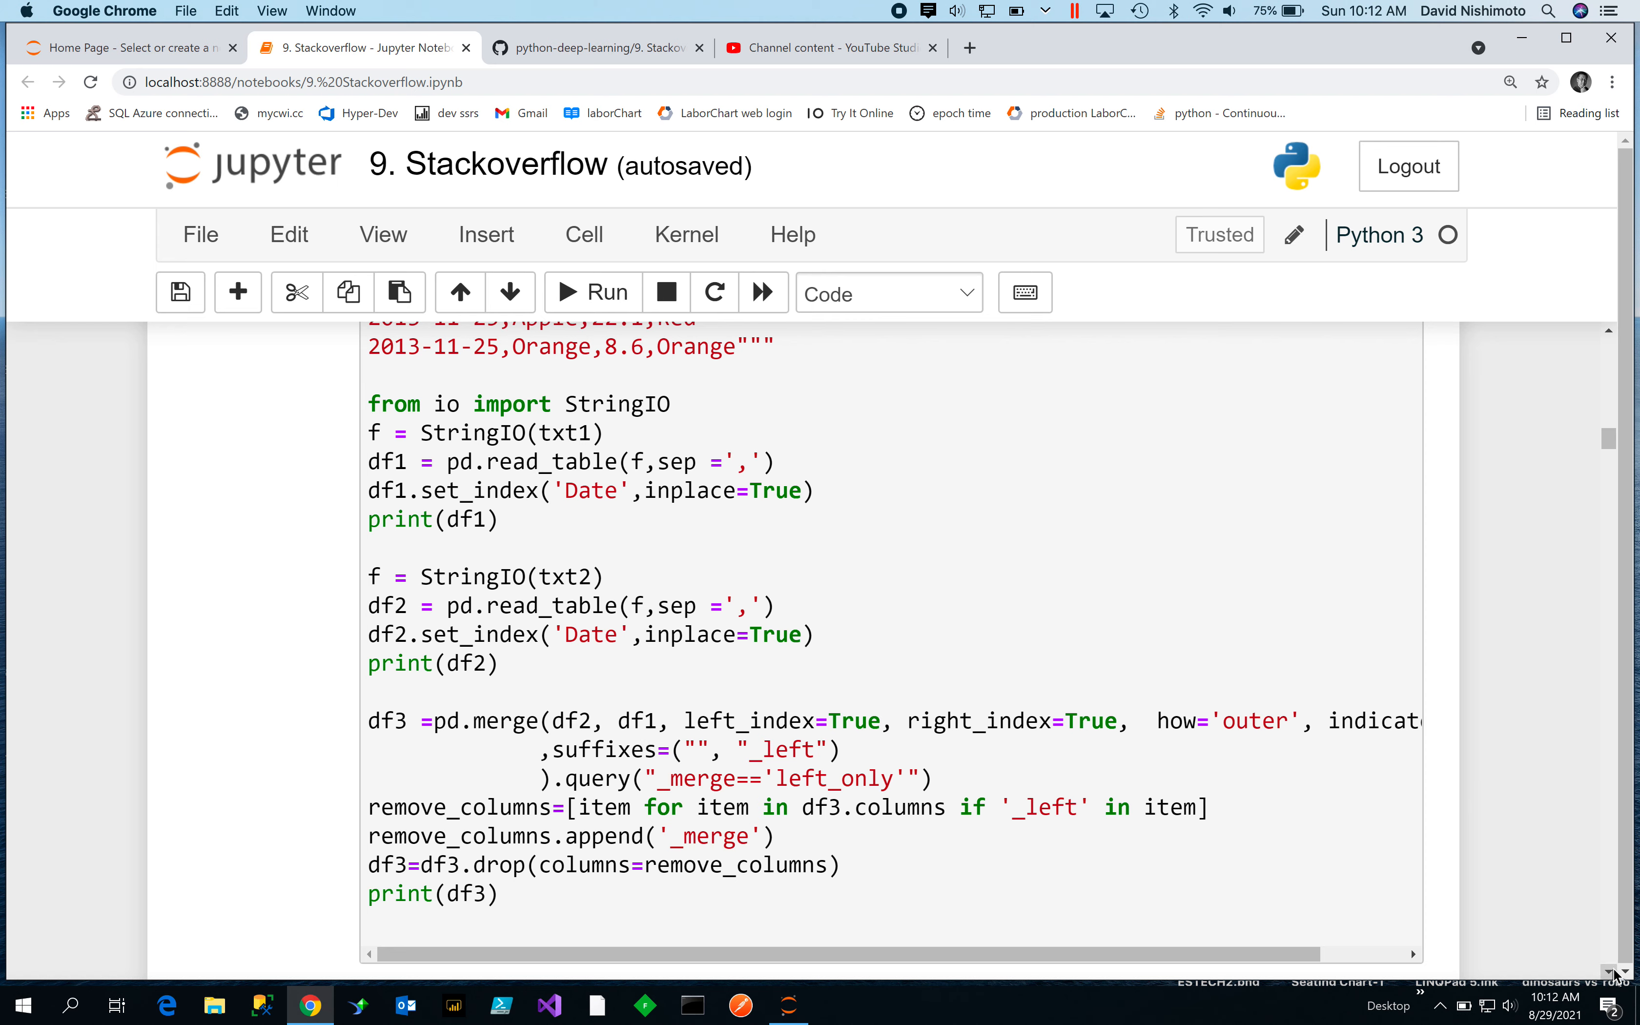
mouse_move(1616, 979)
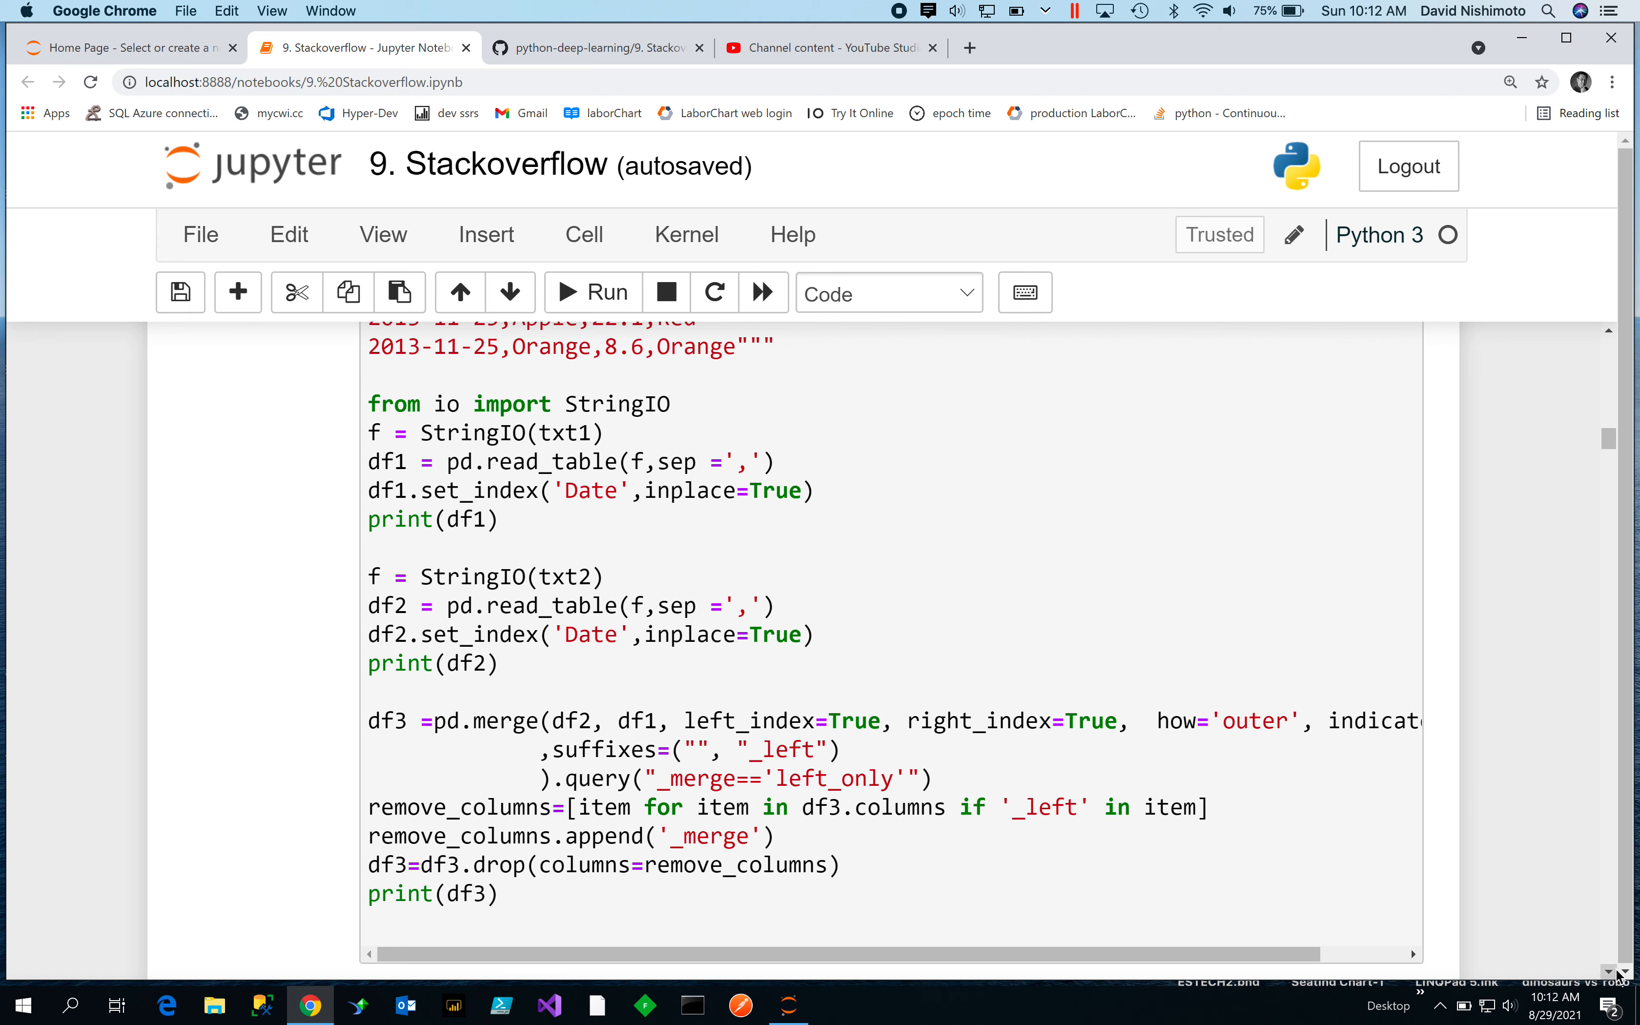
scroll(down, 3)
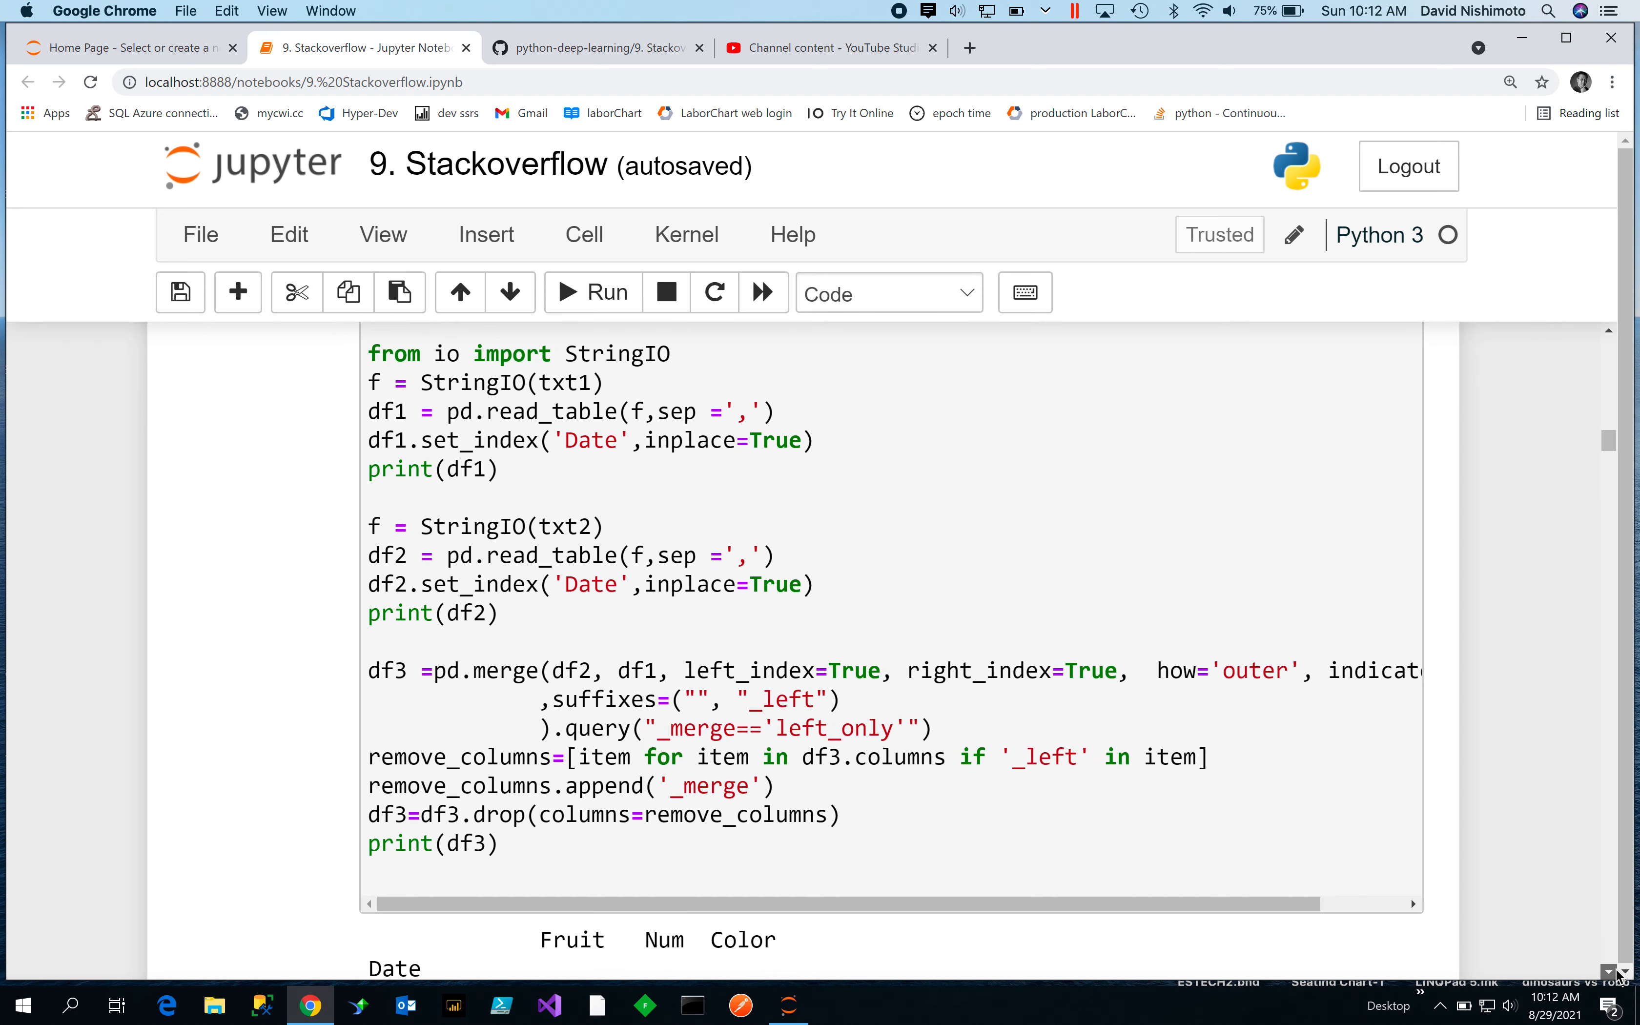
scroll(down, 3)
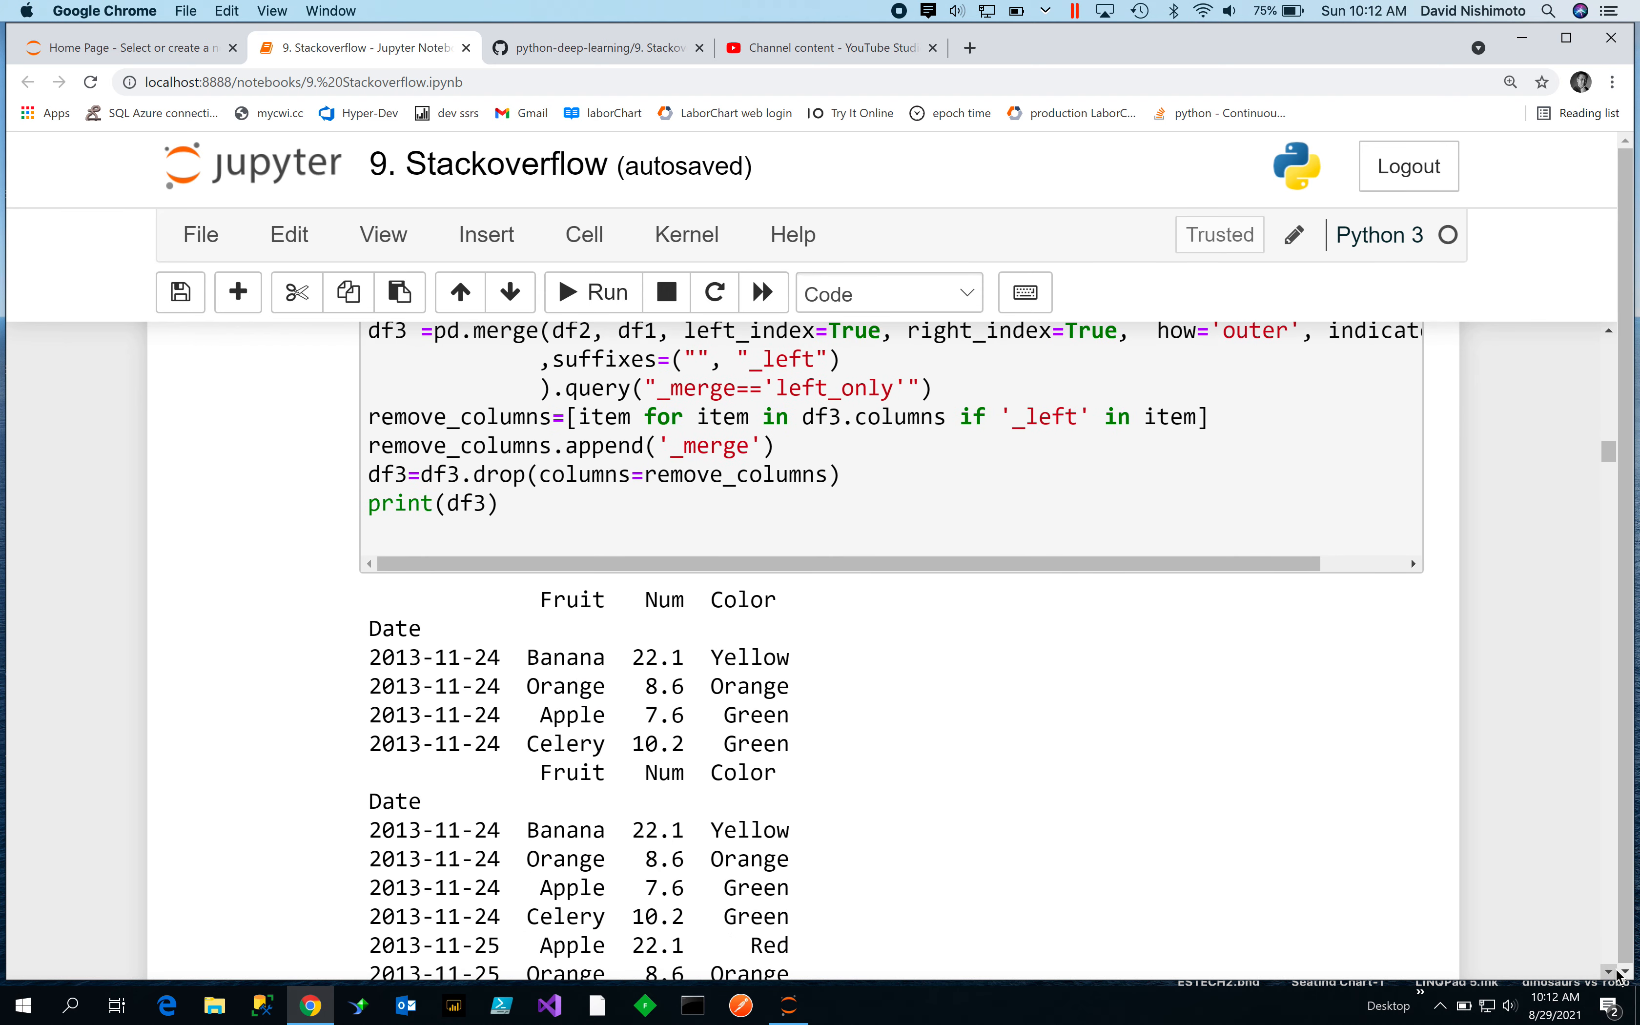
scroll(down, 3)
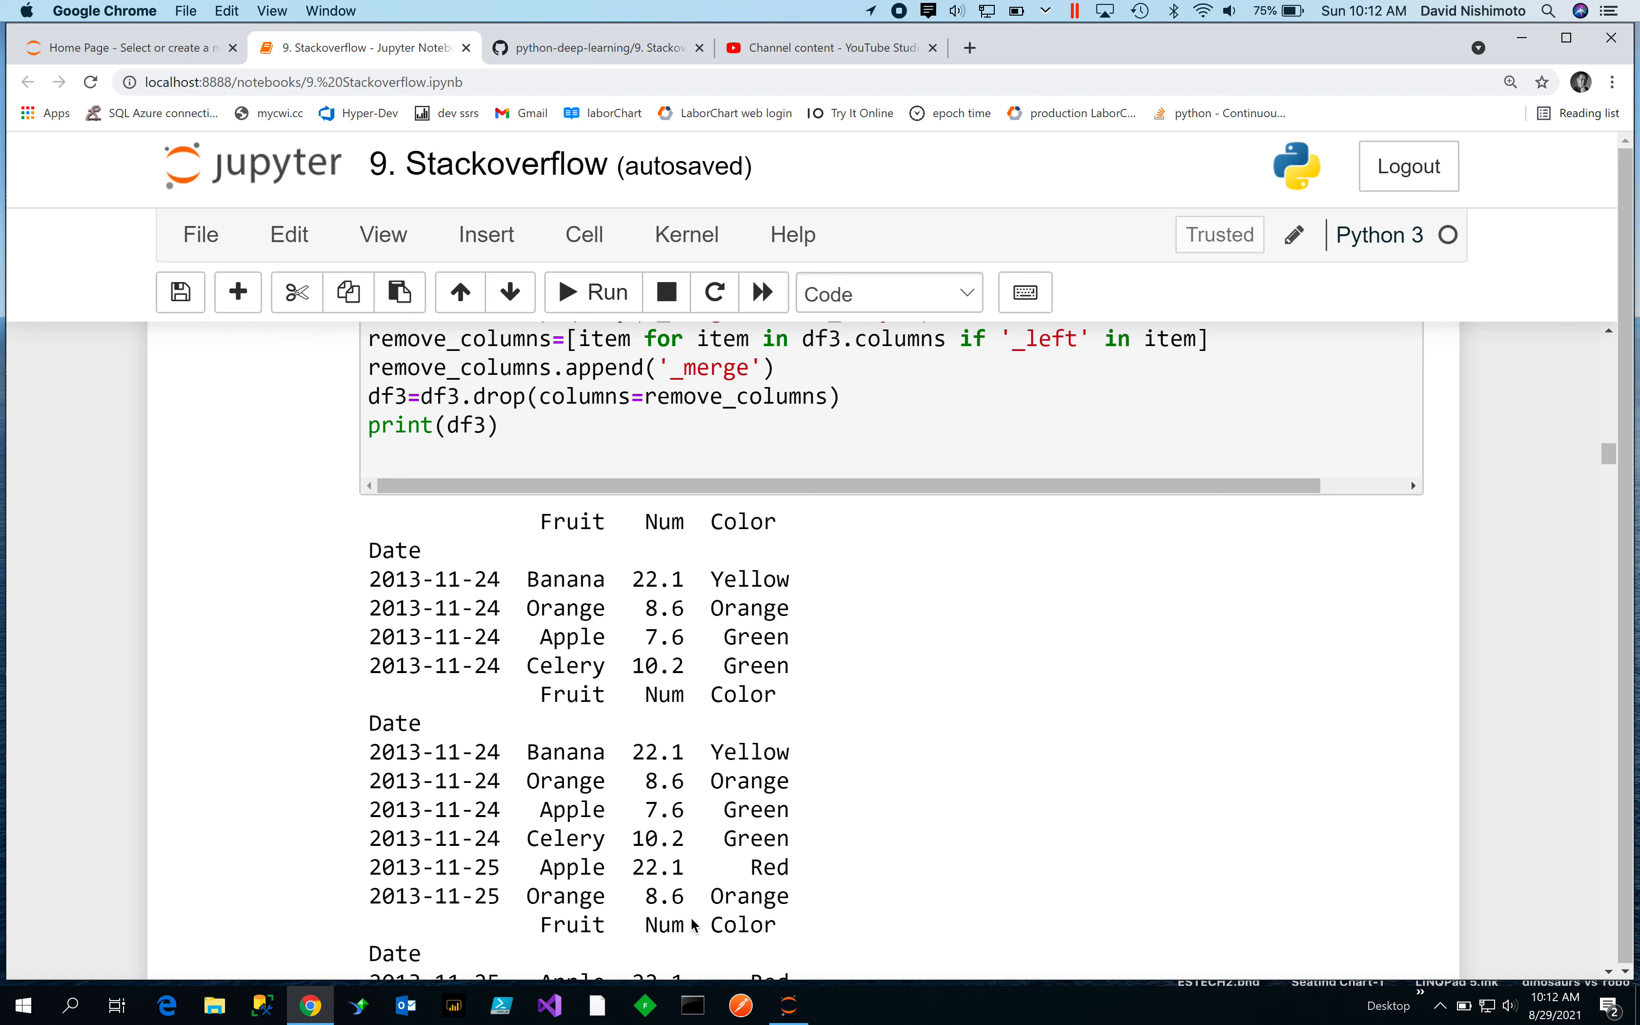
mouse_move(904, 789)
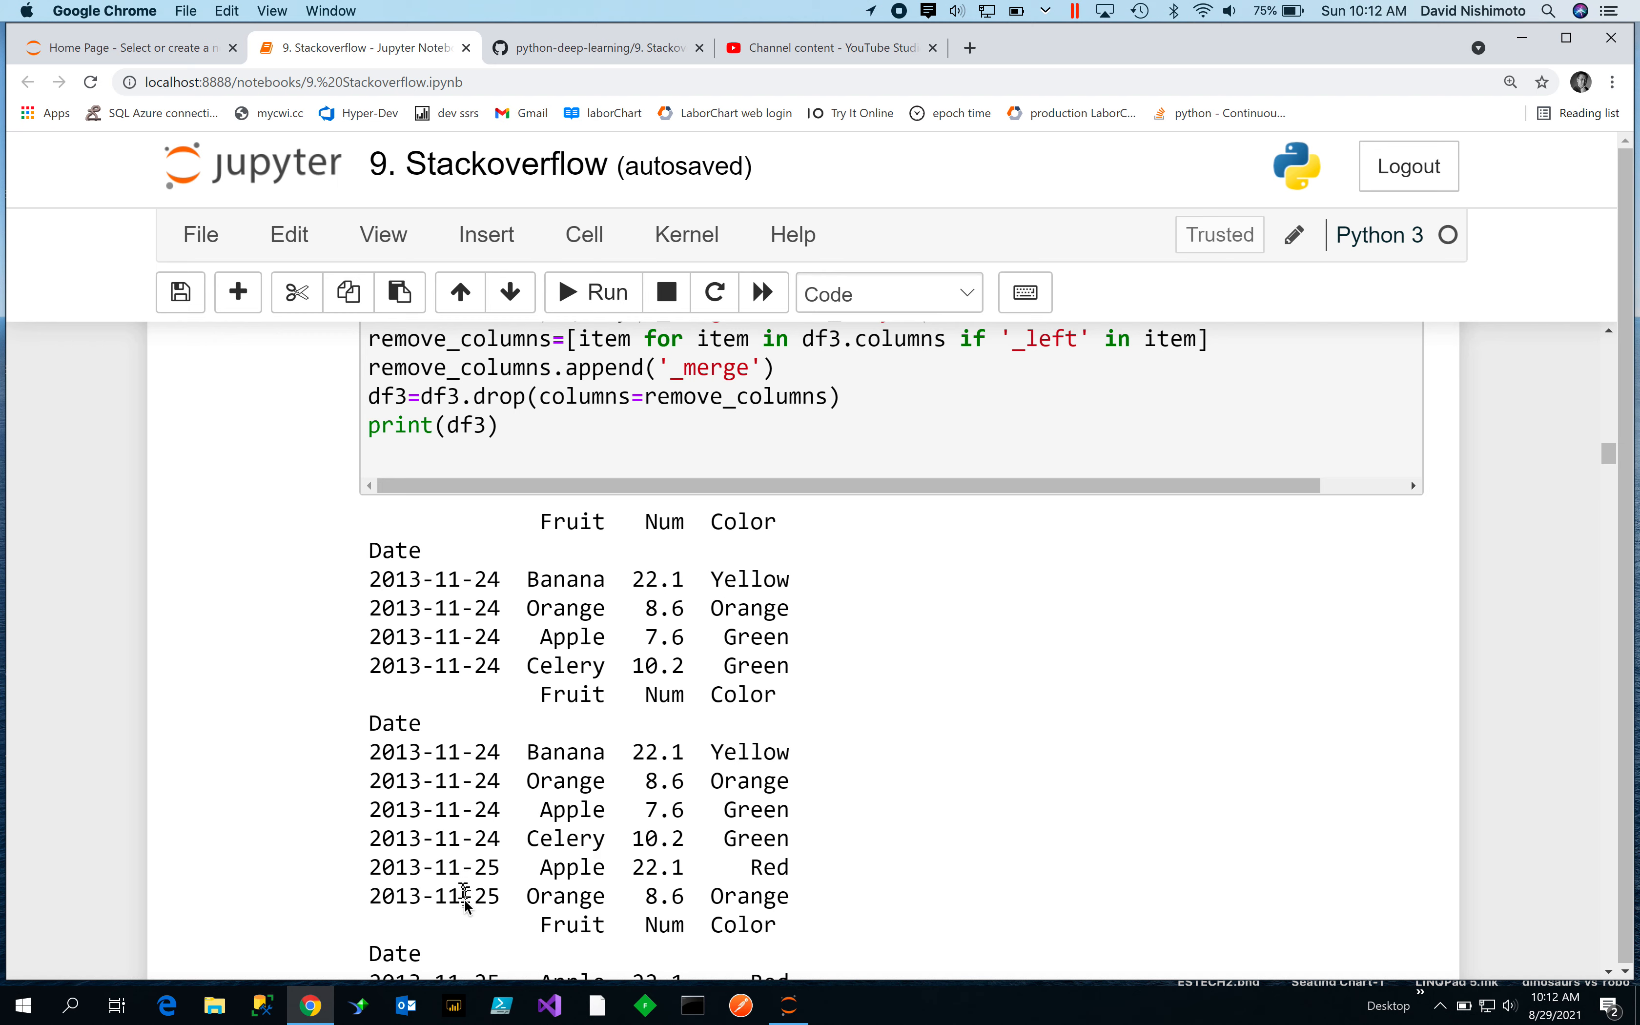
mouse_move(452, 602)
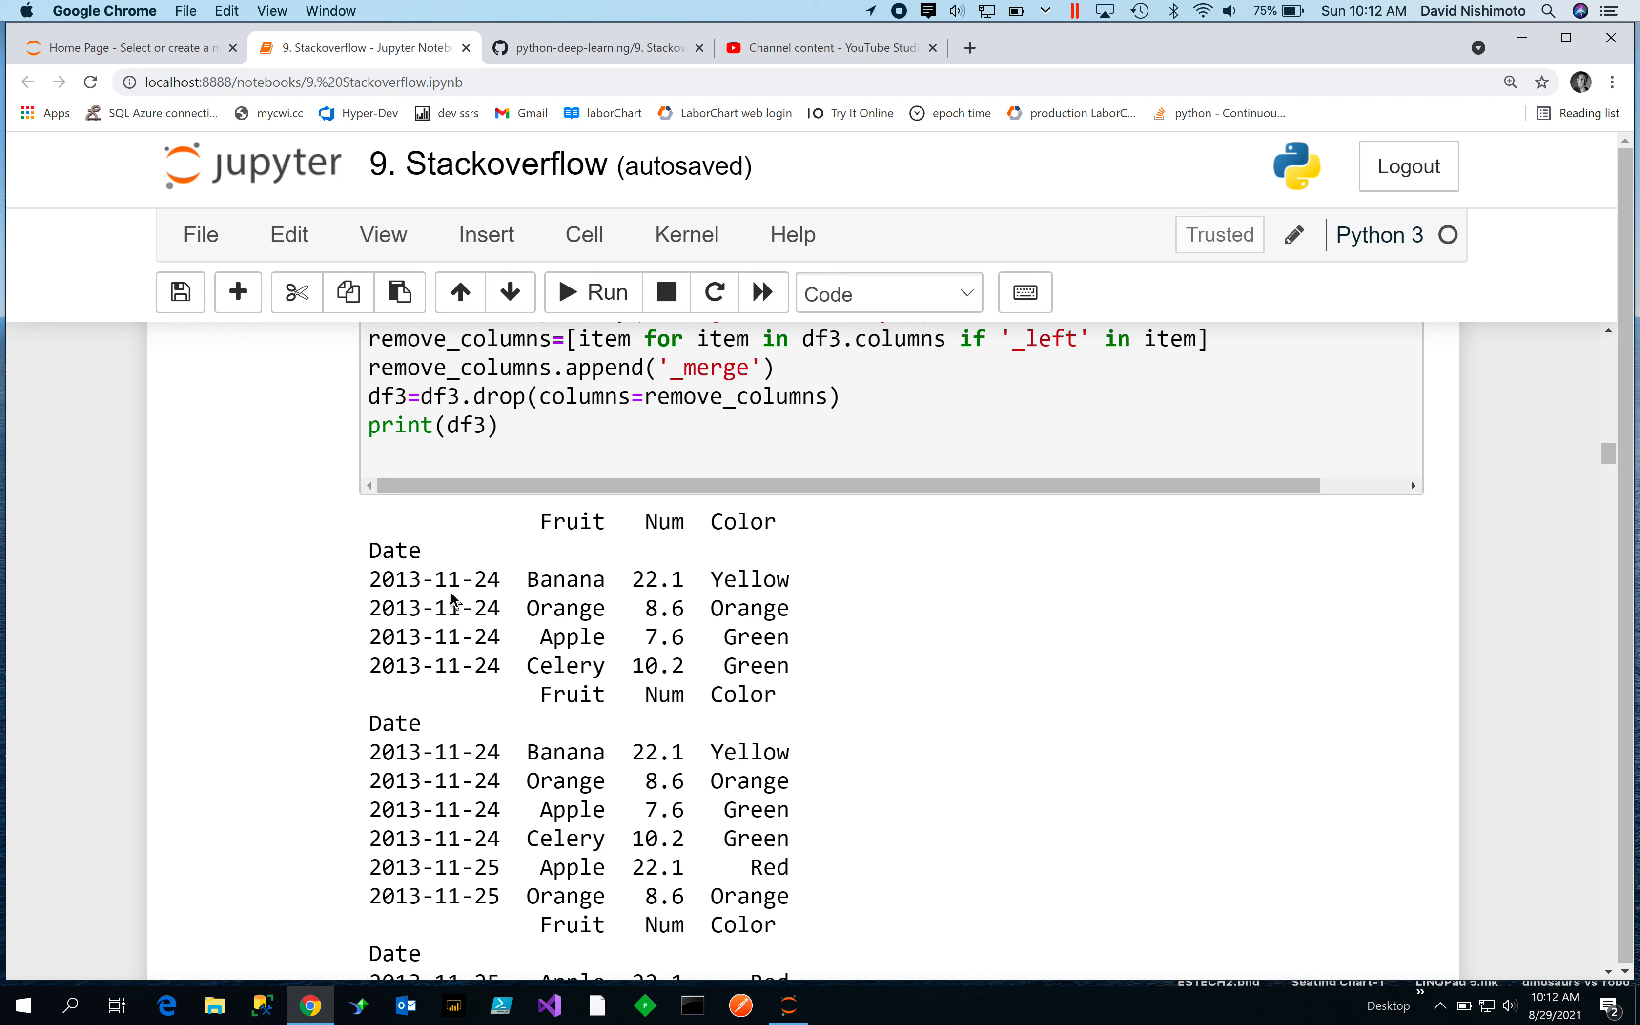
mouse_move(484, 912)
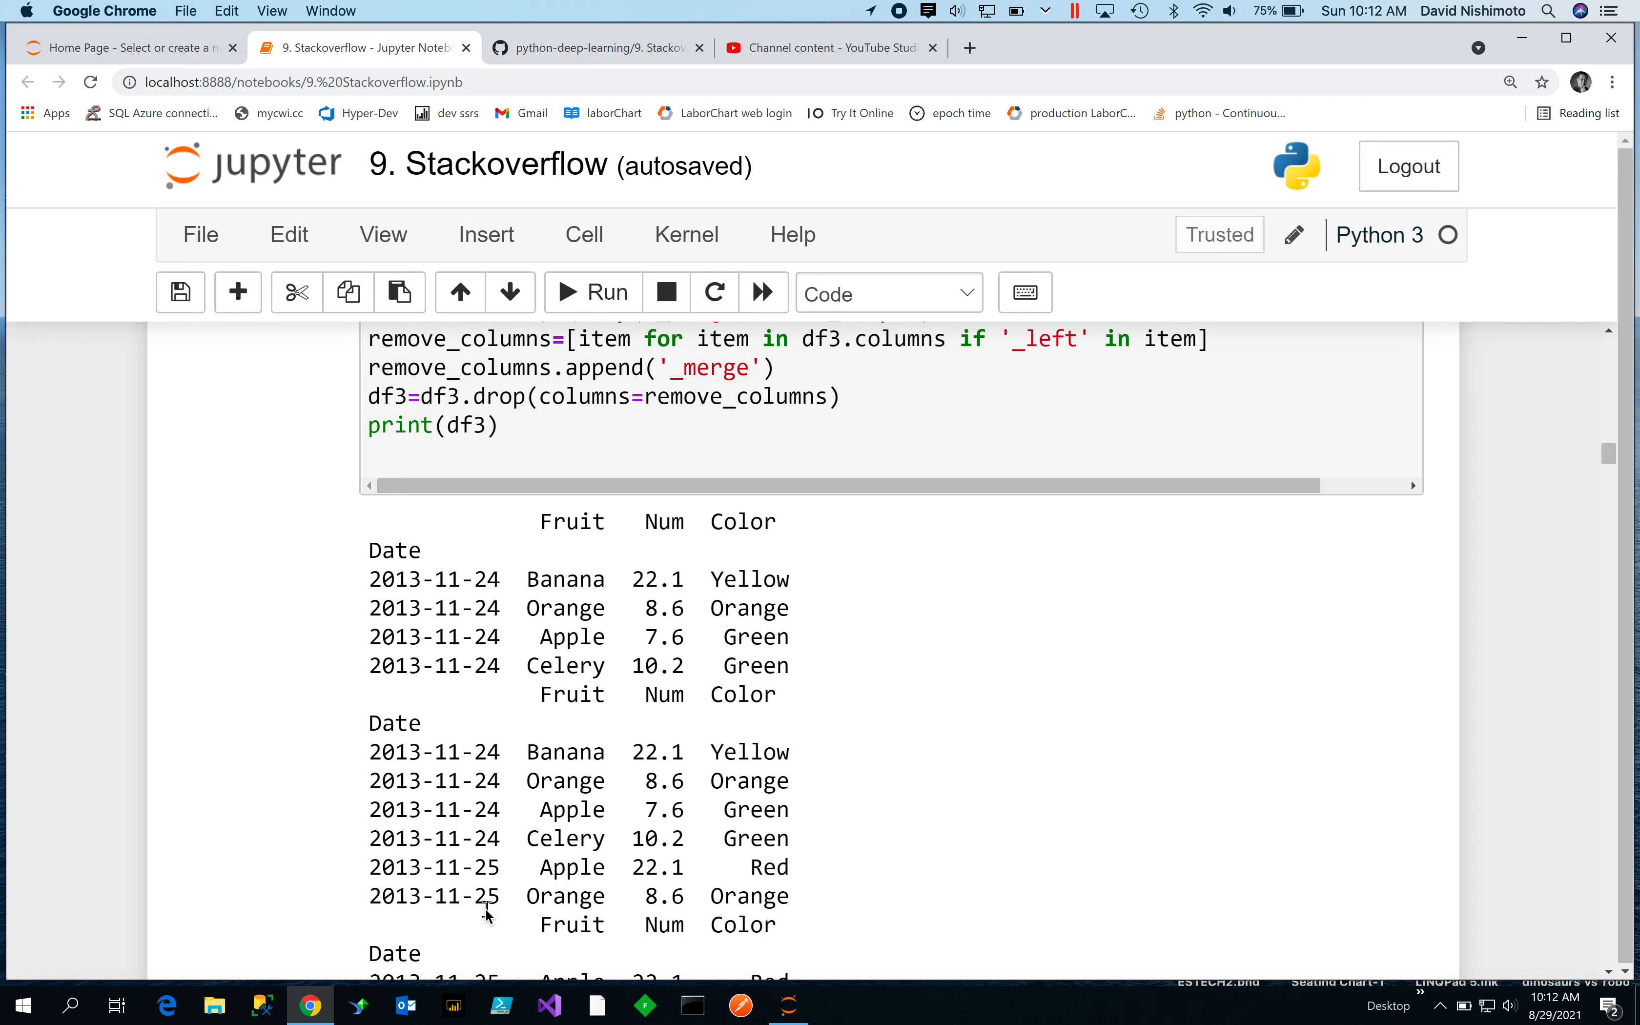